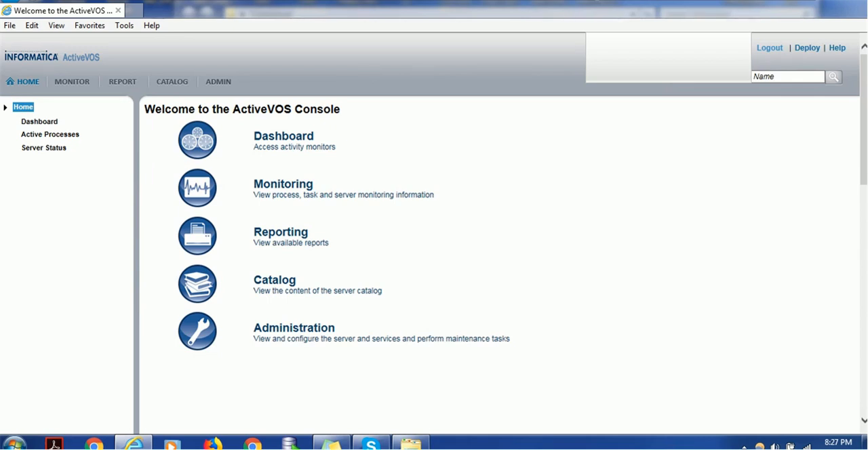
mouse_move(319, 267)
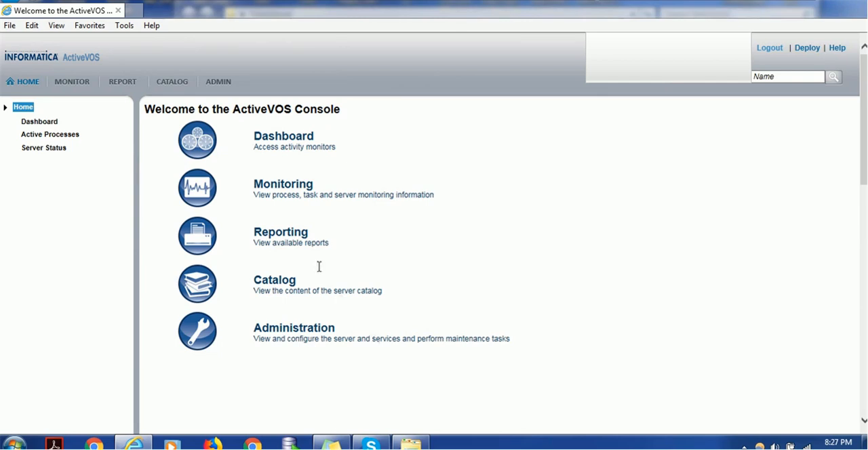
mouse_move(72, 81)
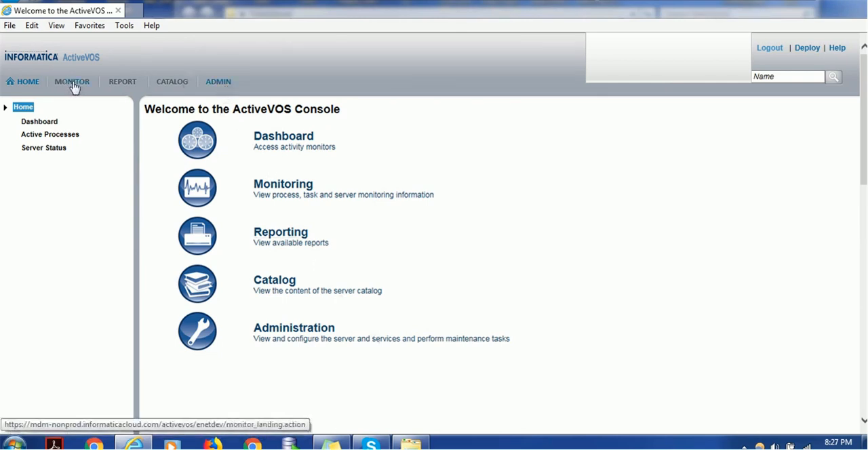
mouse_move(72, 92)
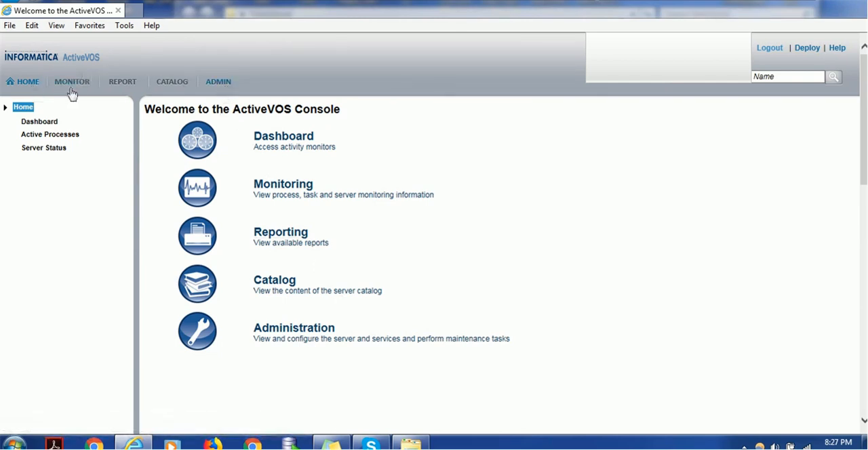
mouse_move(171, 93)
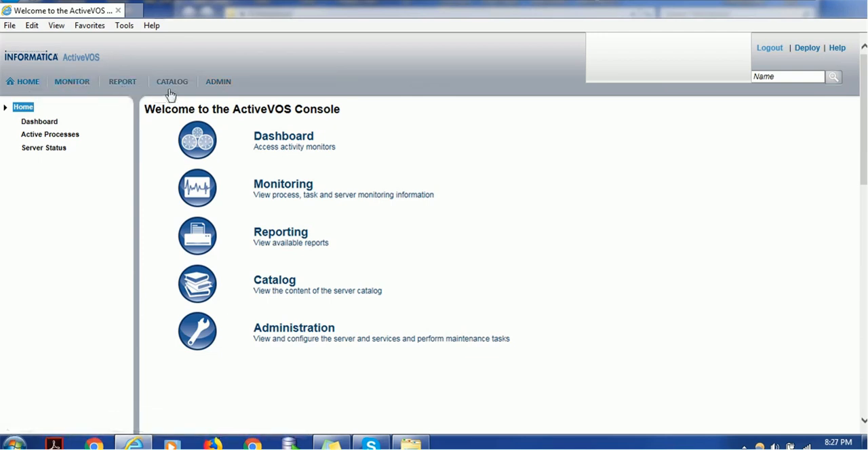
mouse_move(218, 82)
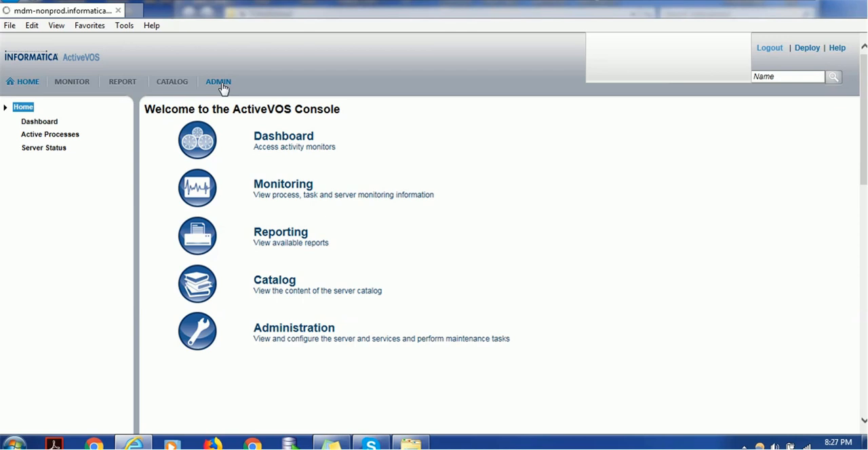
Go to the ADMIN overview and reveal the Maintenance entry at the bottom
left_click(217, 82)
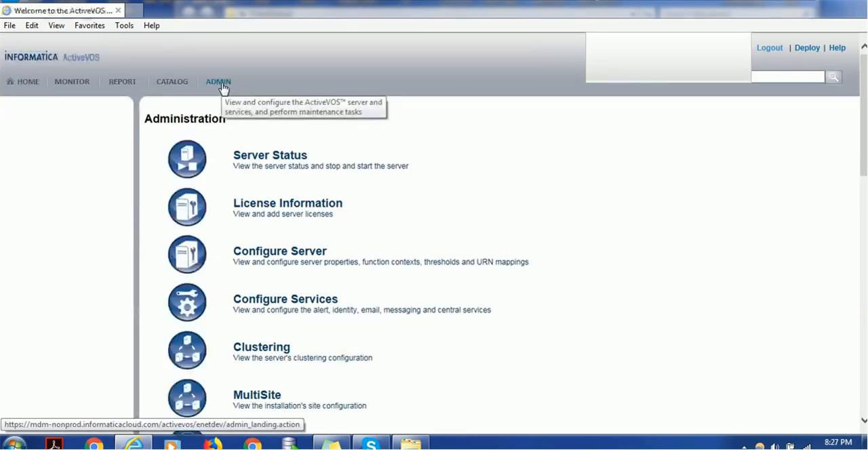
mouse_move(835, 142)
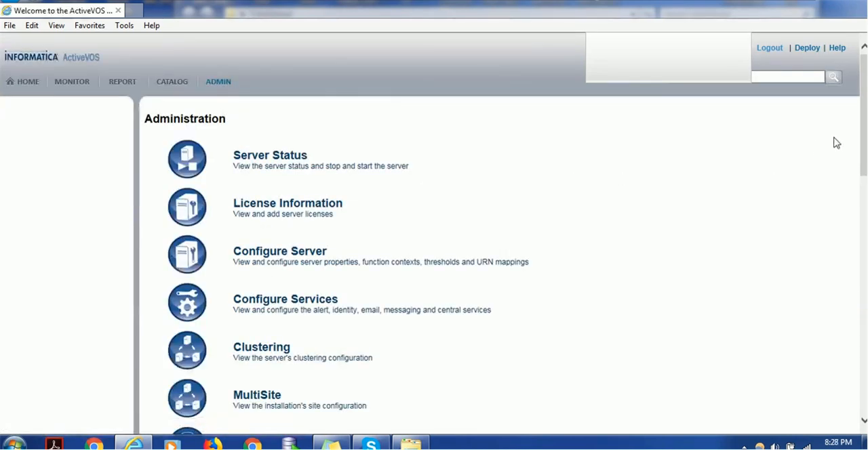
scroll("down", 3)
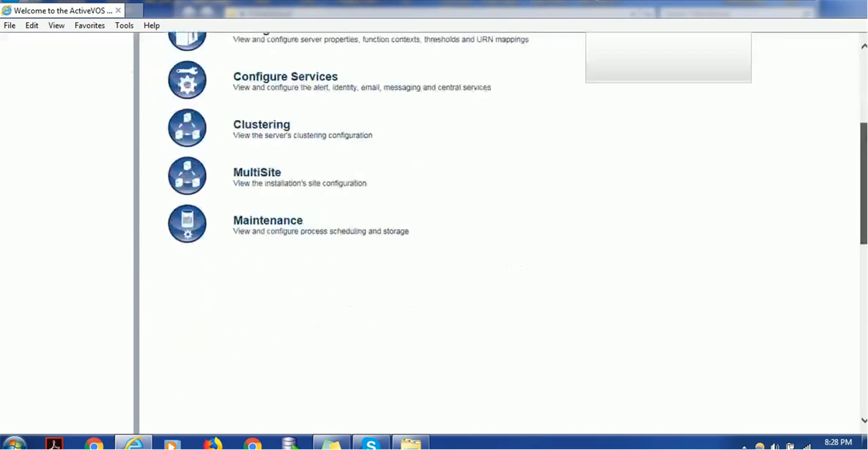
mouse_move(744, 187)
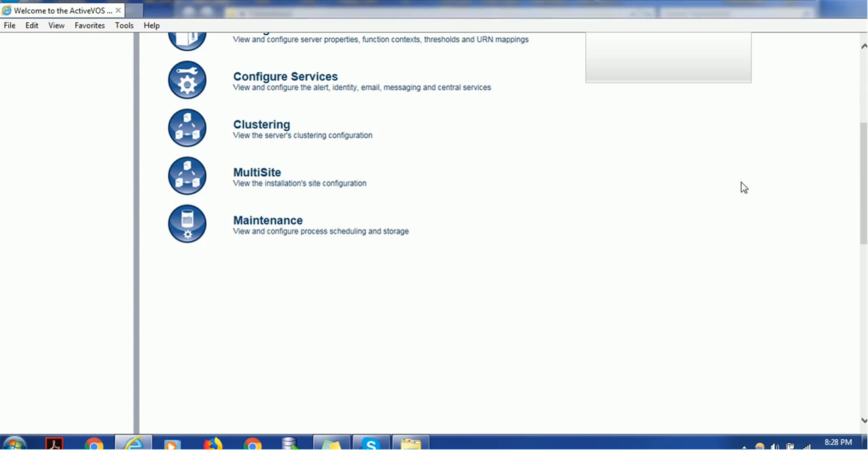
mouse_move(305, 211)
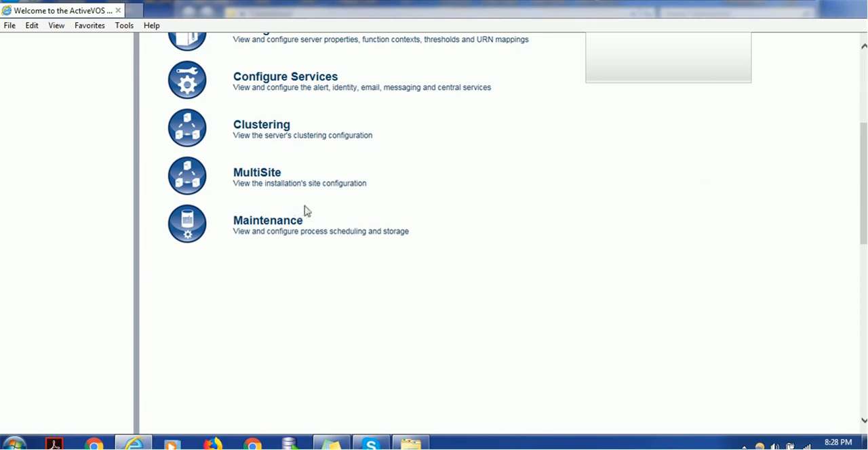
mouse_move(329, 244)
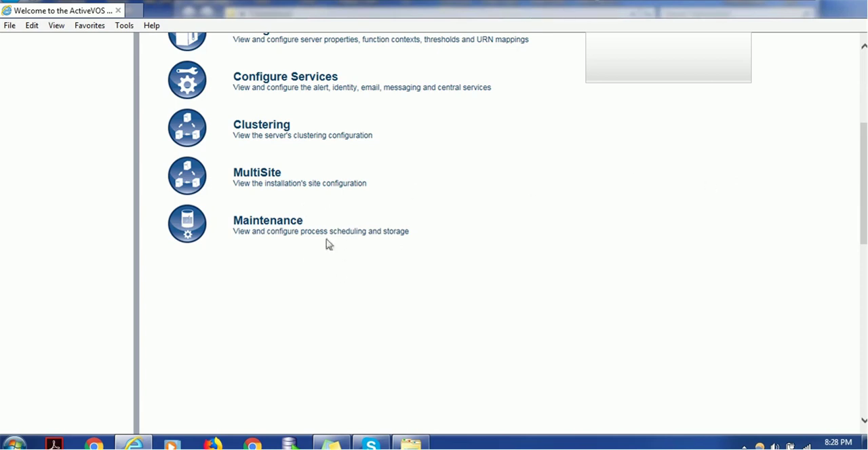
mouse_move(342, 244)
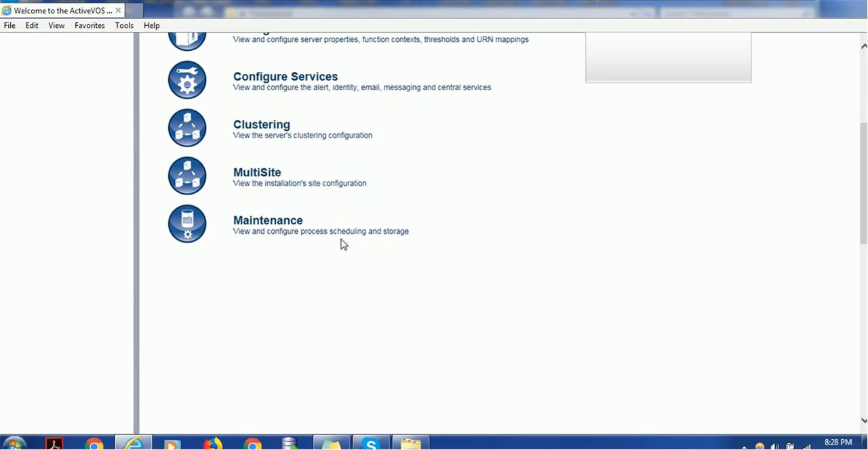
mouse_move(267, 220)
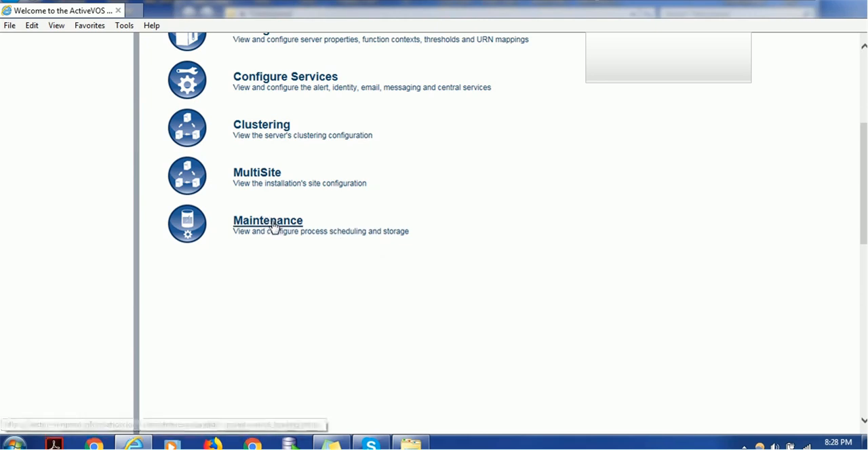
Enter the Maintenance page with Process Scheduling and Storage Maintenance
left_click(267, 219)
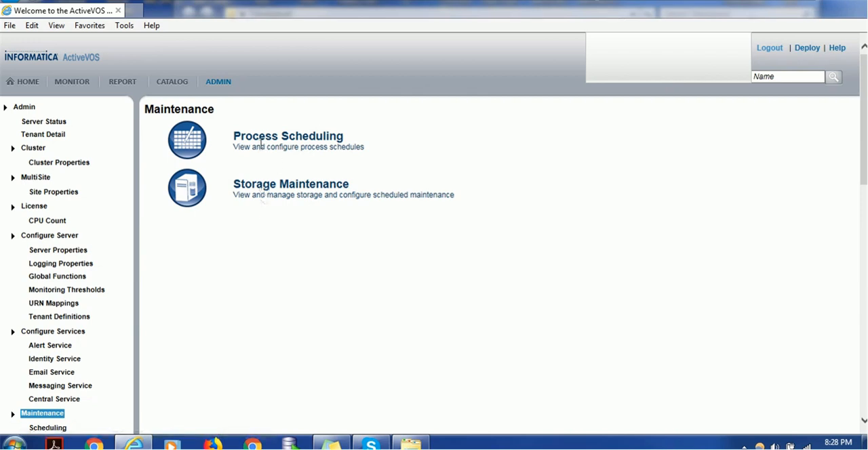
mouse_move(264, 162)
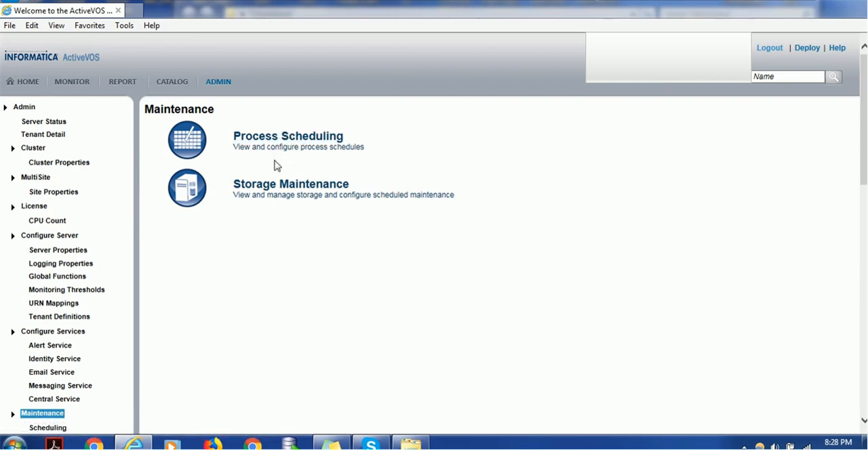
mouse_move(287, 136)
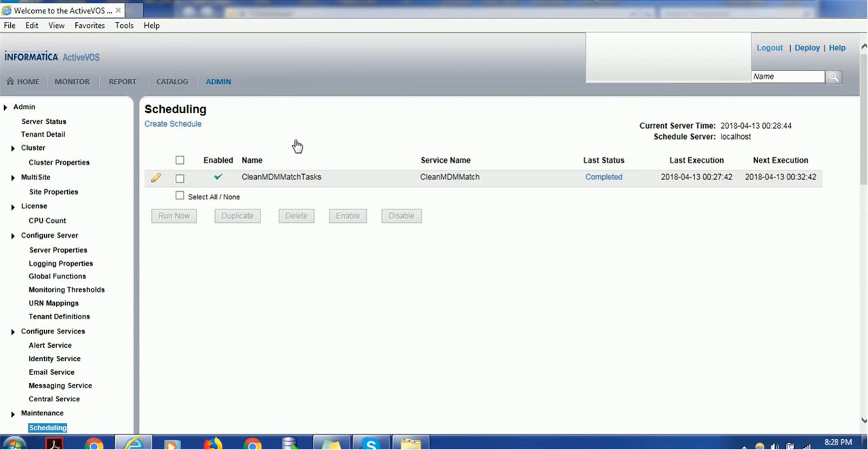
mouse_move(263, 190)
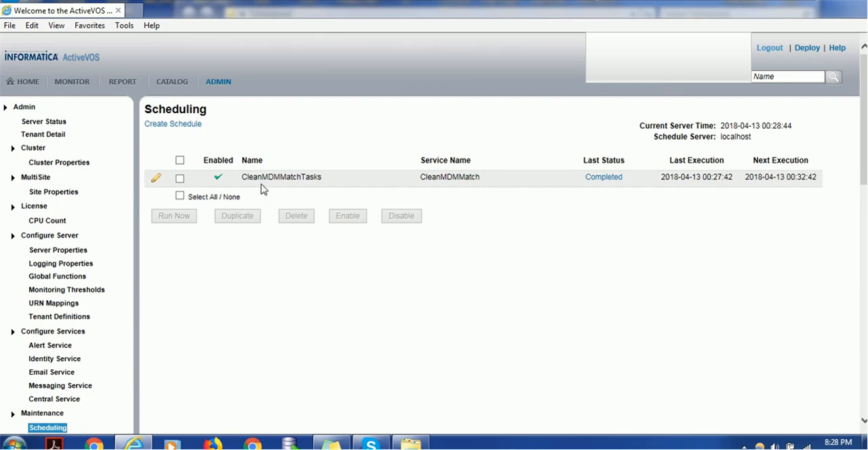
mouse_move(238, 160)
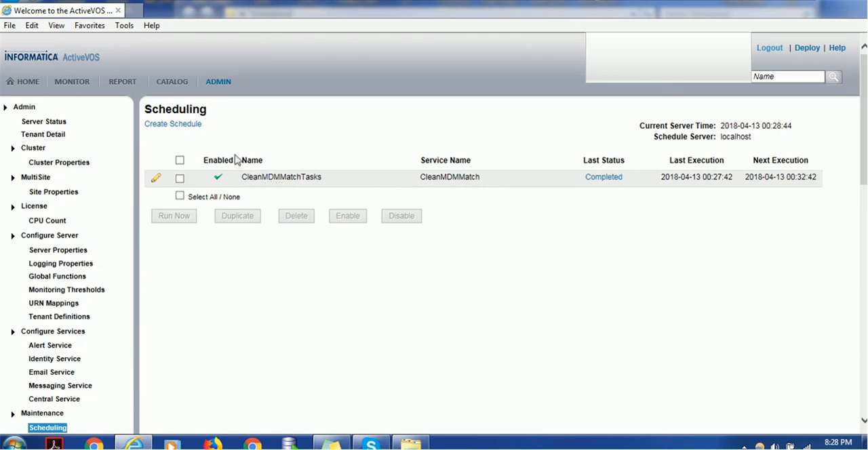
mouse_move(172, 124)
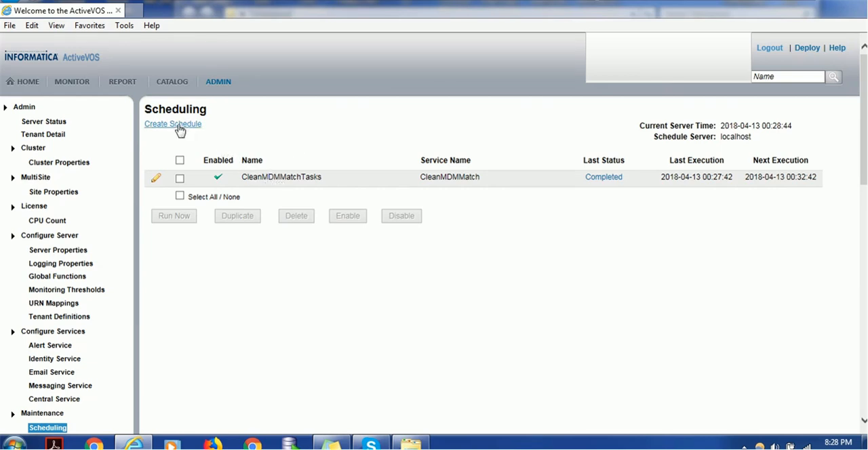
Create a new execution schedule and name it DeleteOrphanUpdateTask
left_click(172, 123)
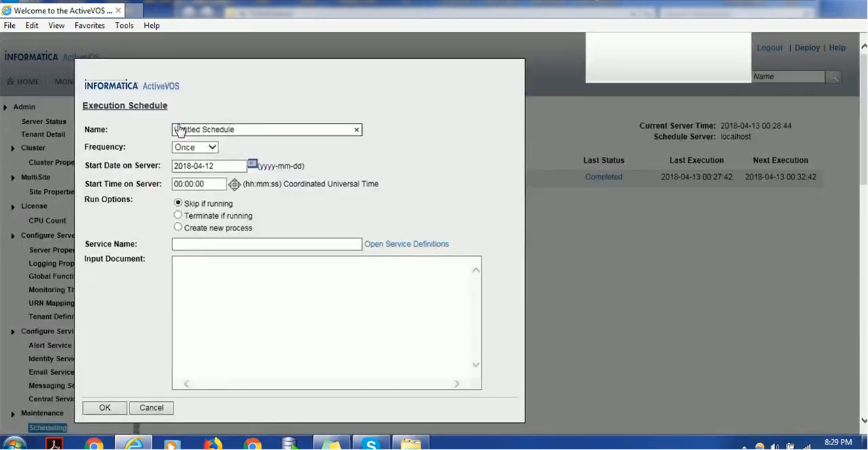
triple_click(264, 130)
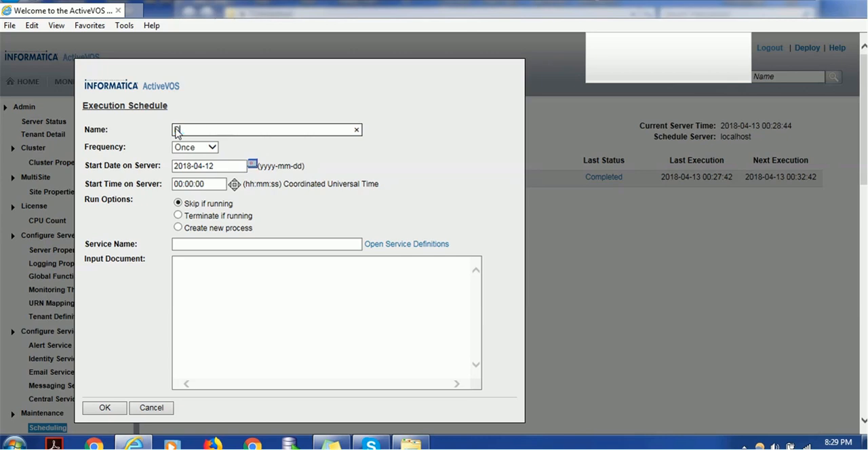
type("Delete")
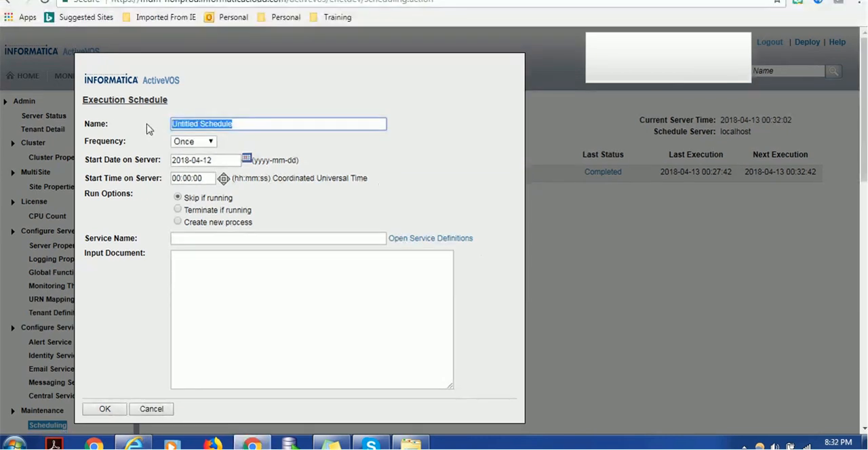
type("Delete")
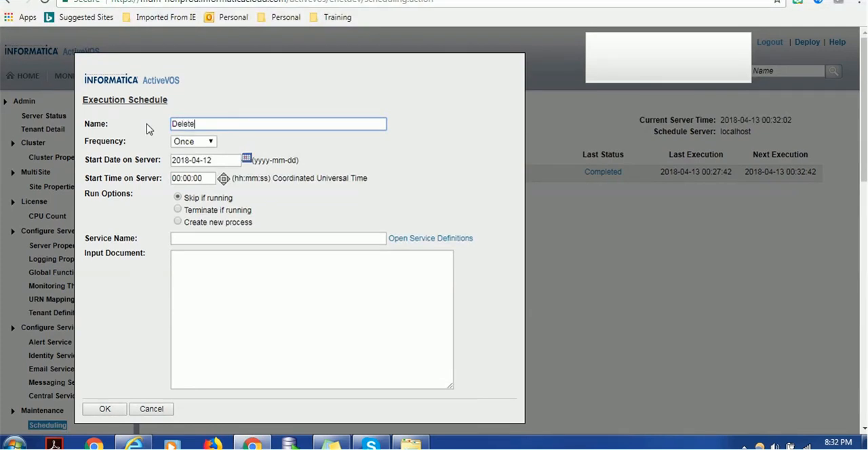
type("Orphan")
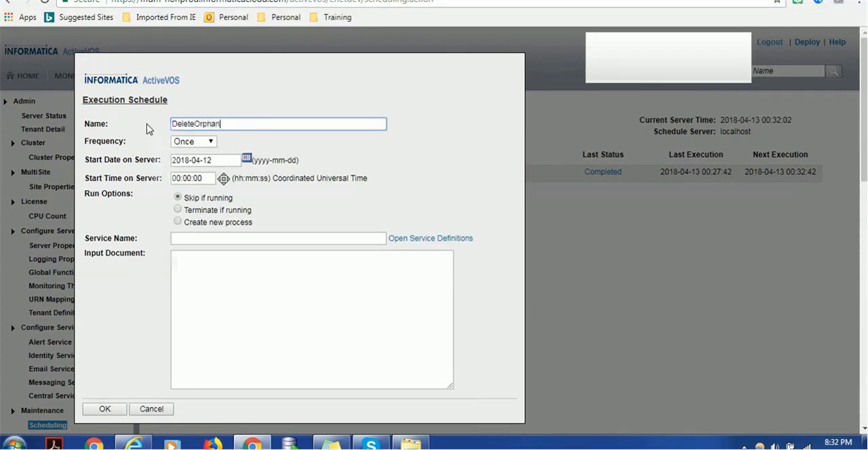
type("Update")
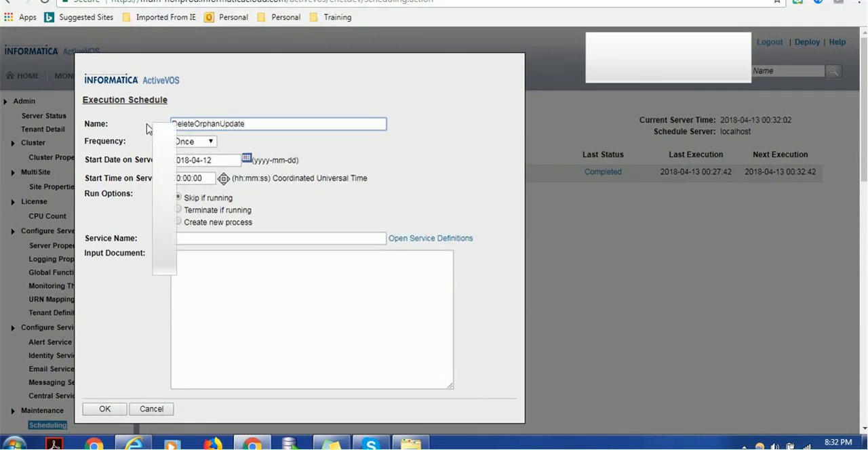
type("Task")
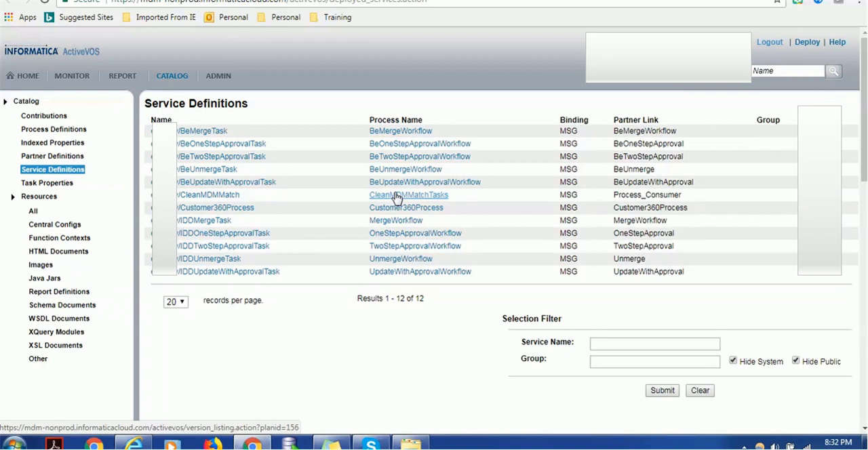
mouse_move(444, 138)
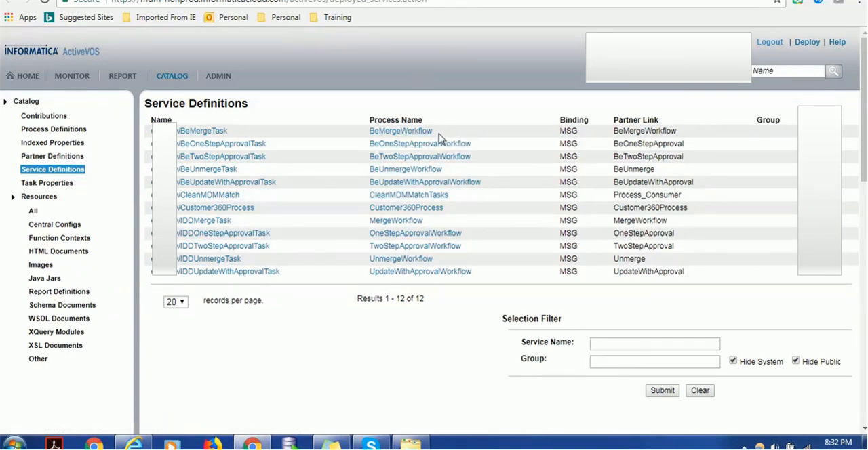
mouse_move(459, 191)
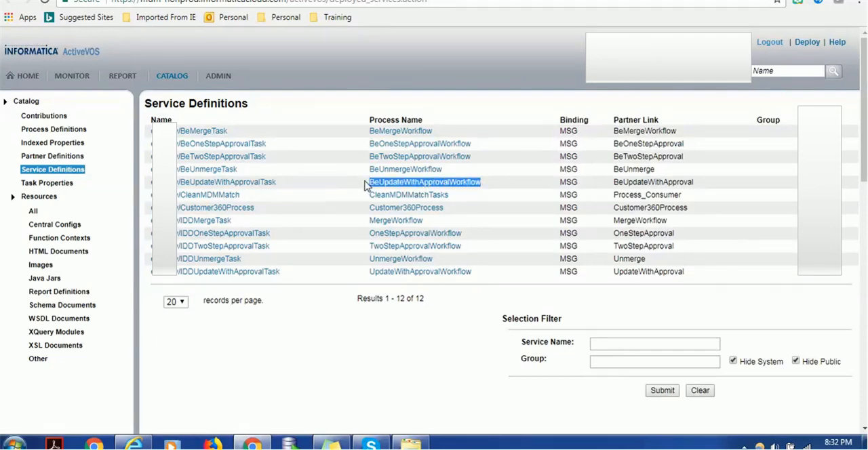
mouse_move(464, 269)
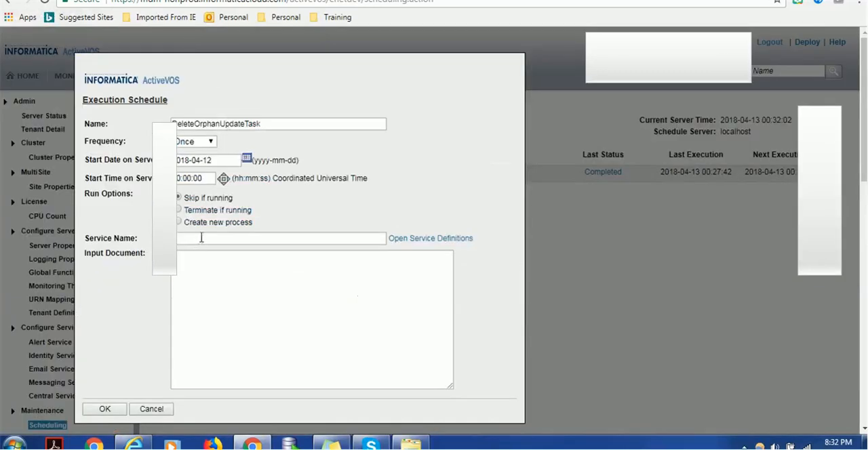
Set the schedule's Service Name to BeUpdateWithApprovalWorkflow
type("BeUpdateWithApprovalWorkflow")
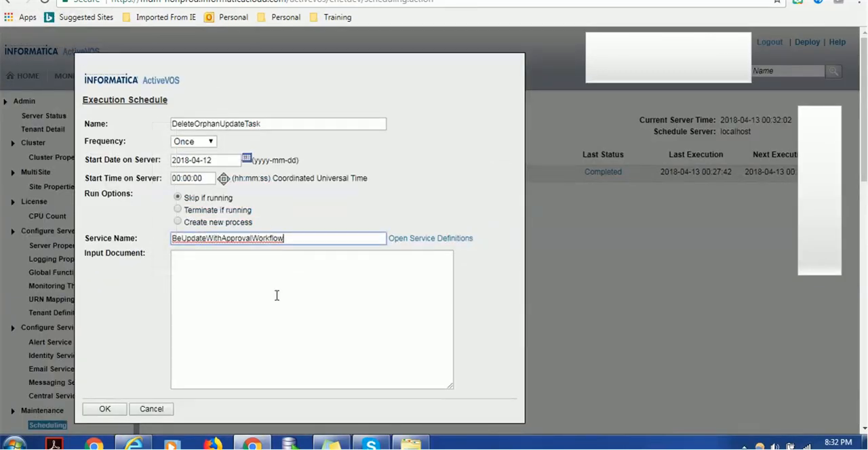
mouse_move(304, 236)
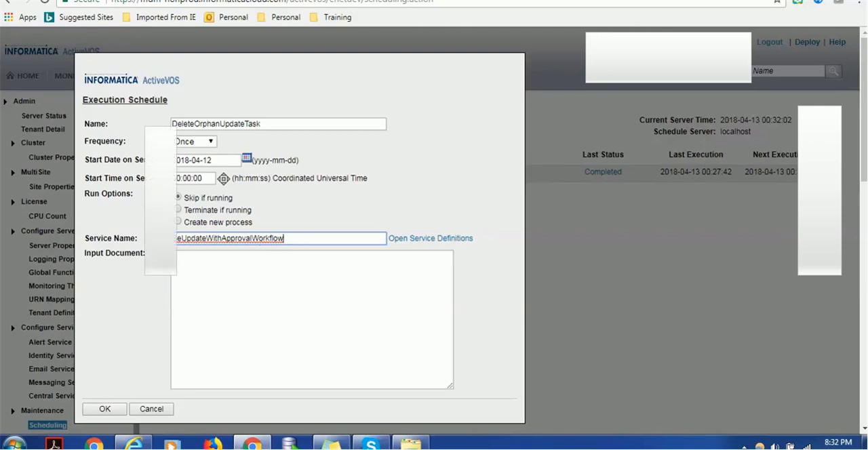
left_click(430, 238)
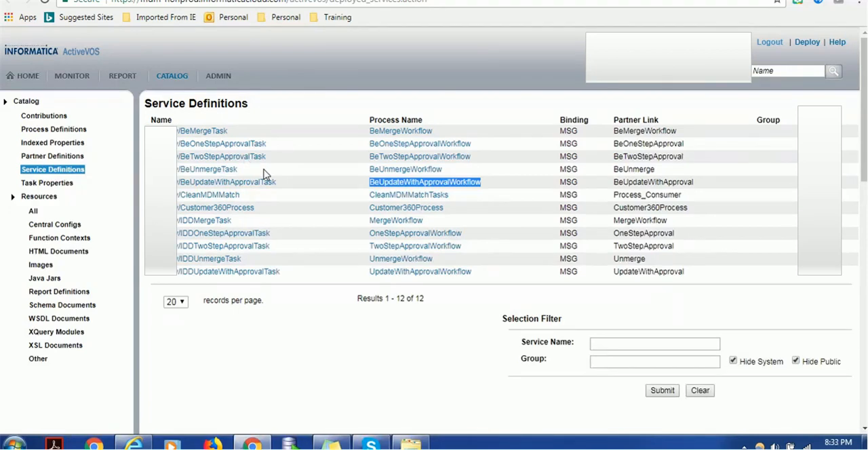
mouse_move(404, 182)
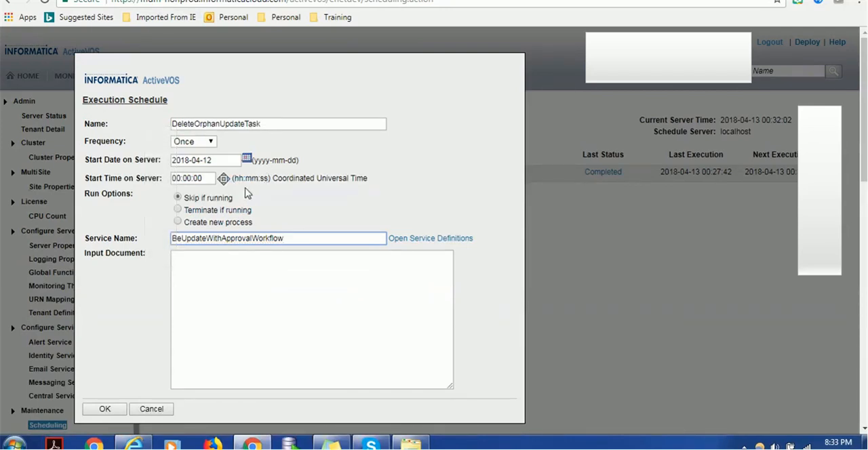
Set the frequency to Intraday, executing every 2 hours
triple_click(277, 123)
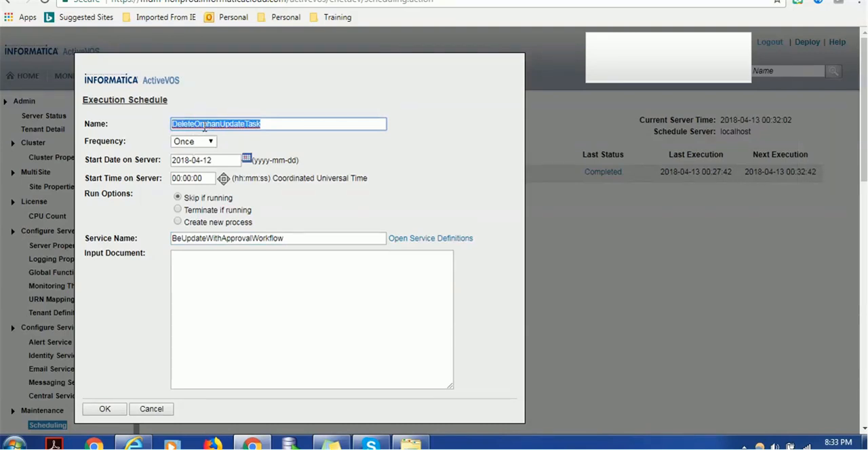
left_click(210, 141)
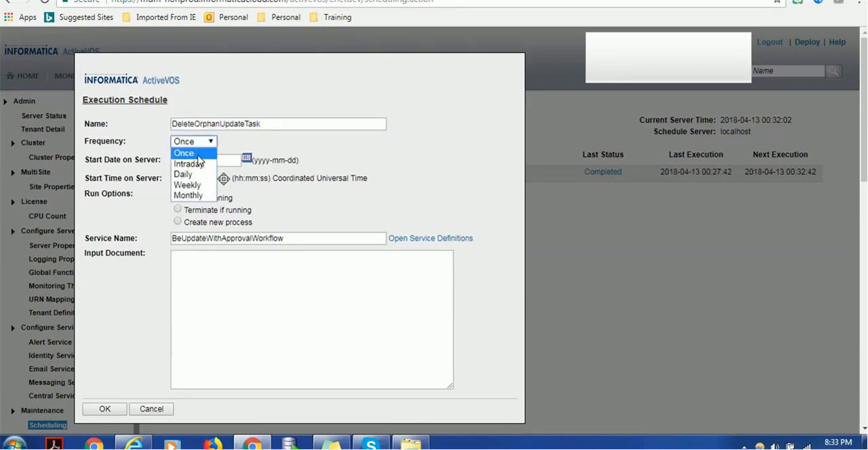
mouse_move(196, 164)
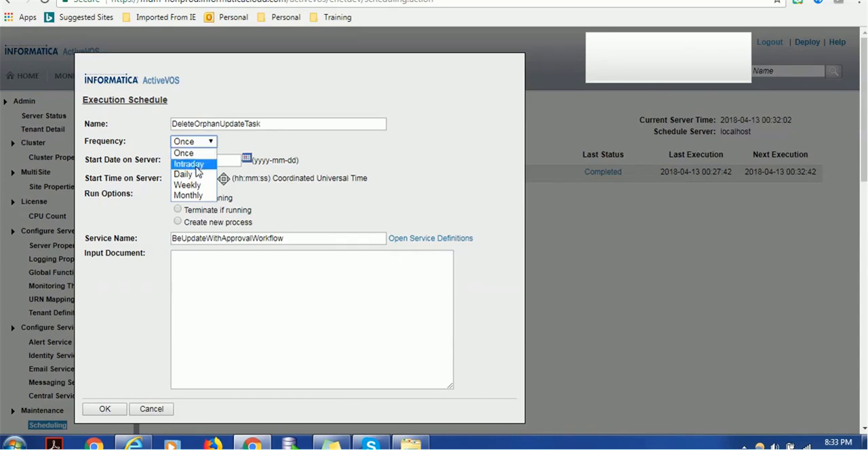
left_click(188, 164)
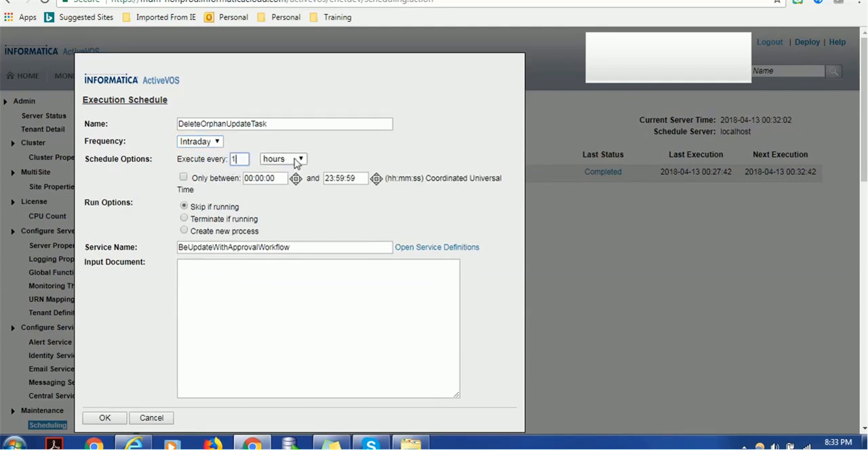
left_click(301, 159)
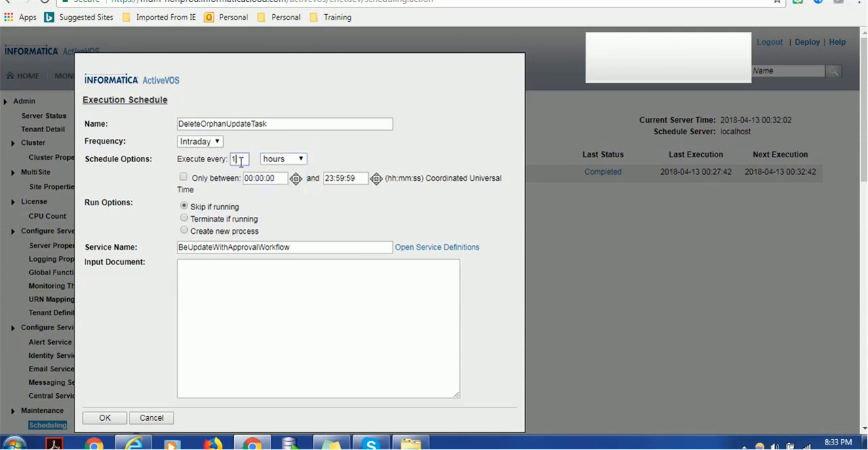
type("2")
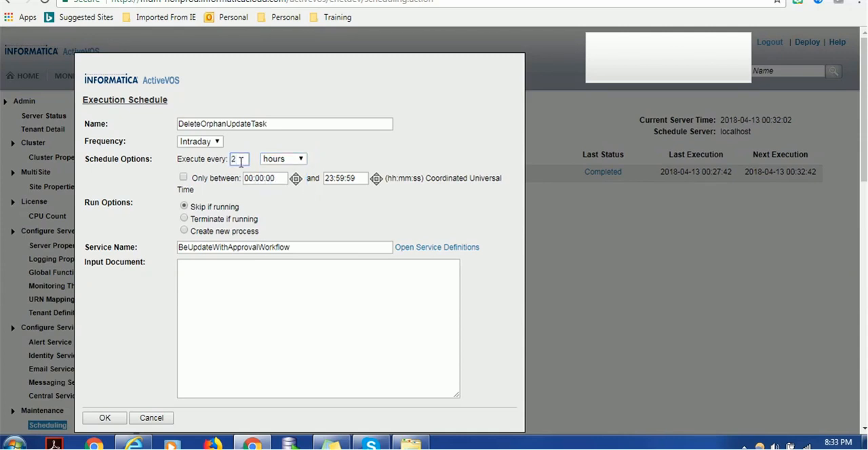
Switch the frequency to Daily, running every 1 days
left_click(199, 141)
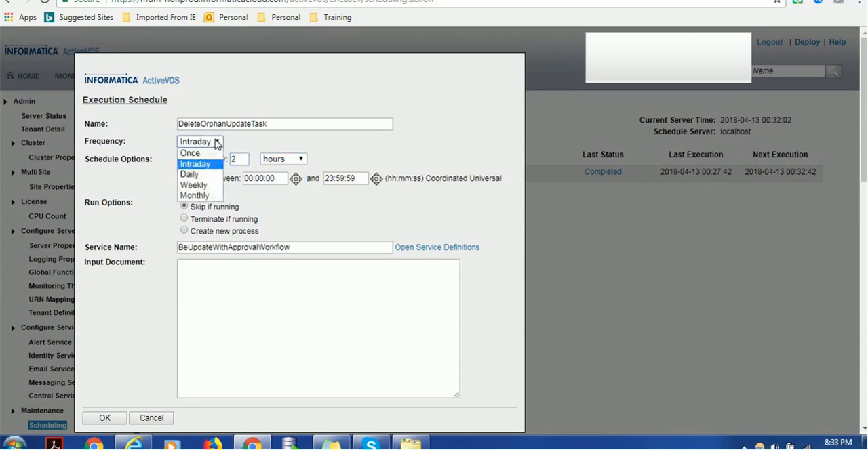
left_click(189, 173)
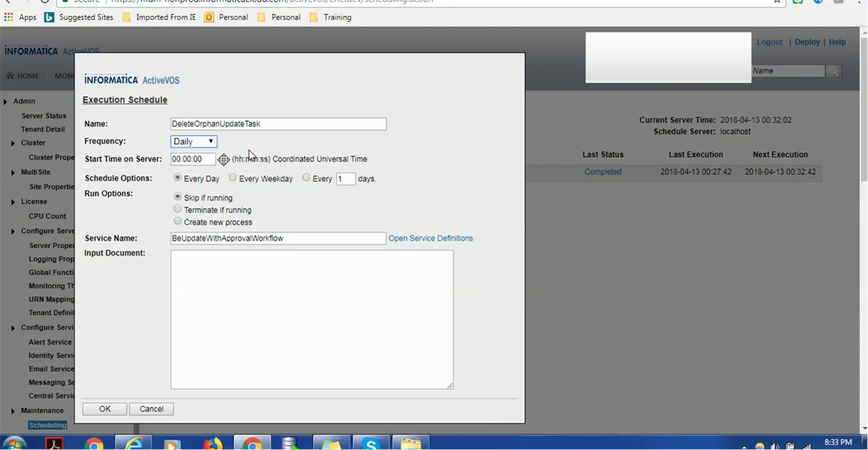
mouse_move(198, 189)
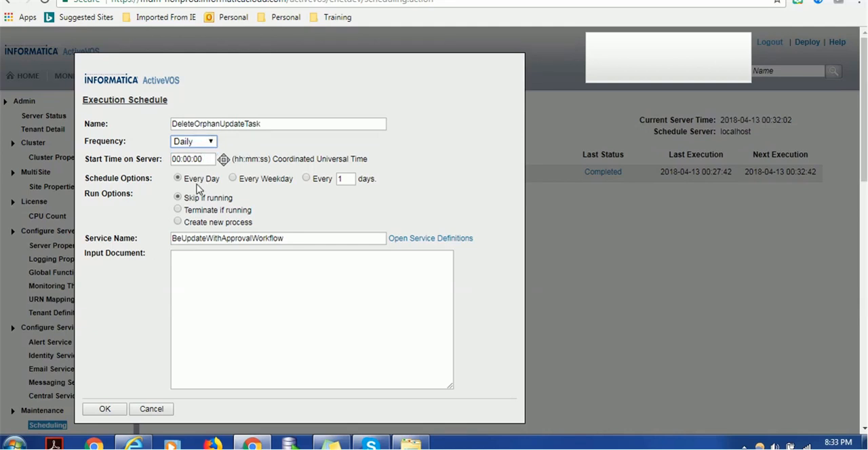
mouse_move(323, 190)
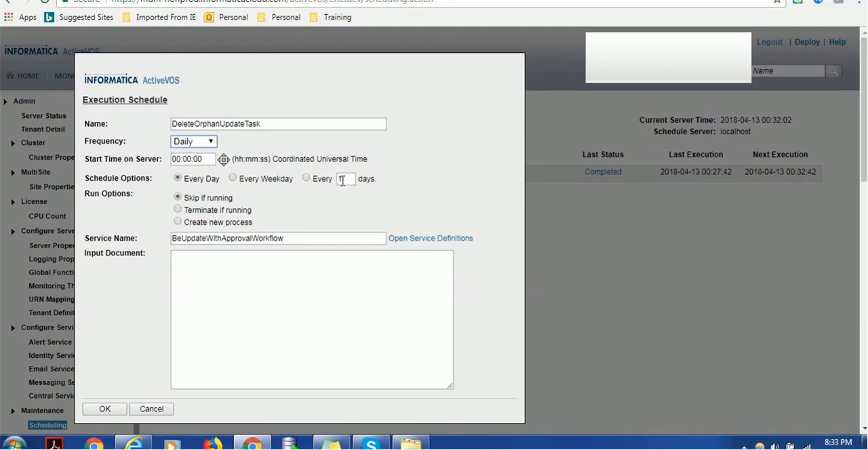
type("1")
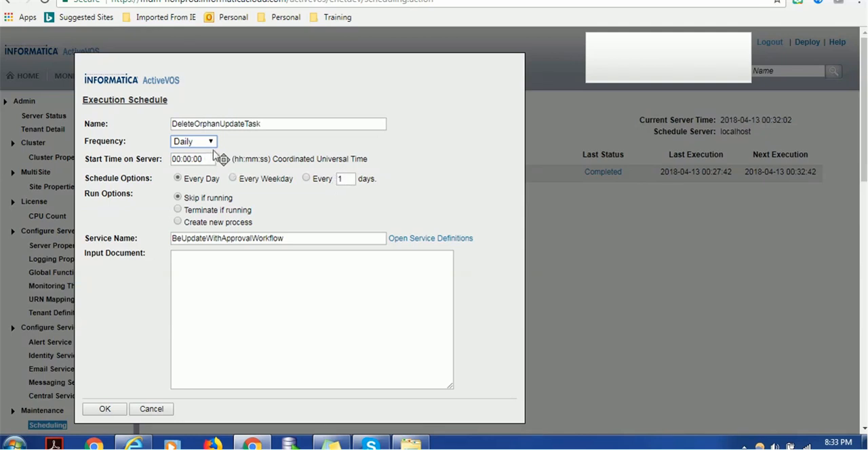
left_click(193, 141)
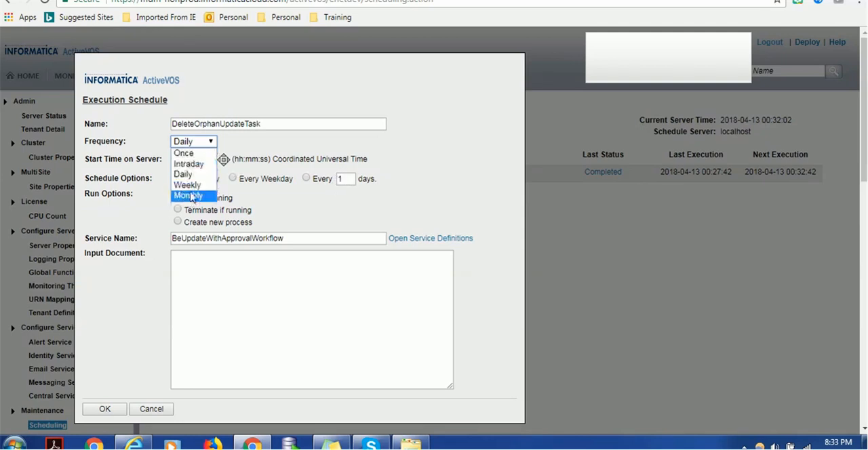
Switch the frequency to Weekly, every 1 week on selected days
left_click(187, 184)
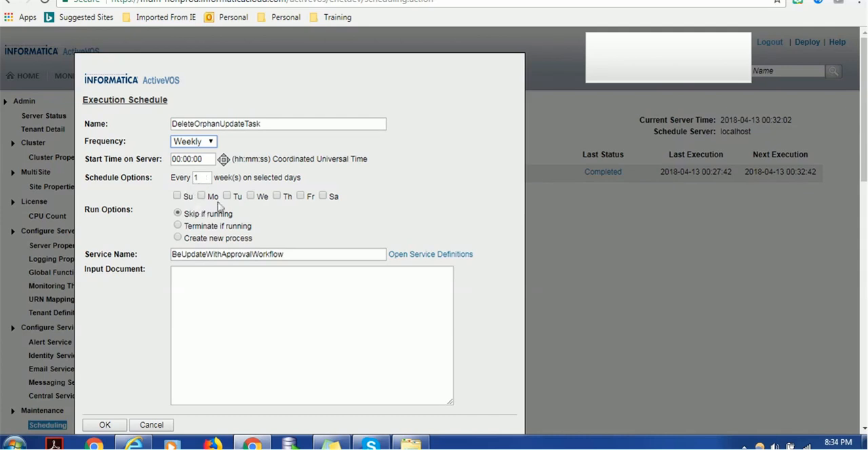
mouse_move(257, 209)
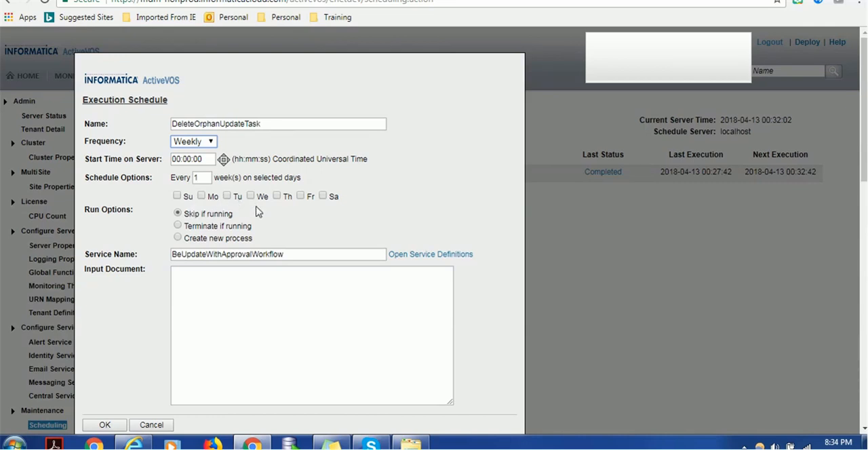
left_click(192, 141)
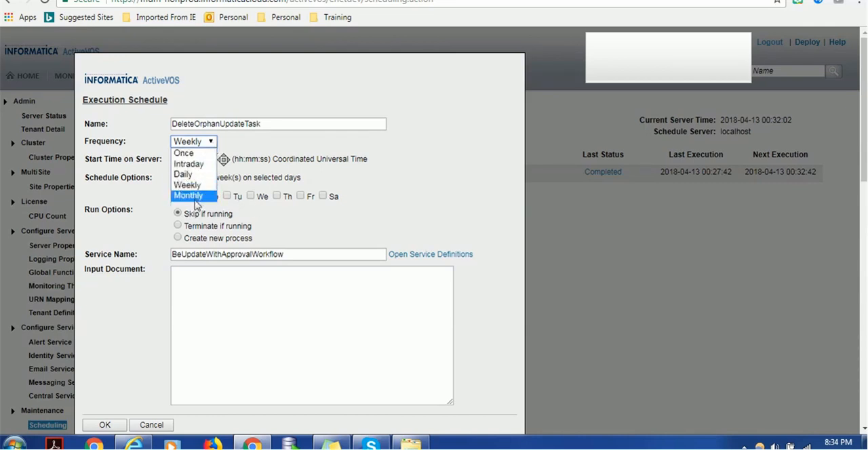
Set the frequency to Monthly on the first Sunday, toggling the December exclusion
left_click(189, 196)
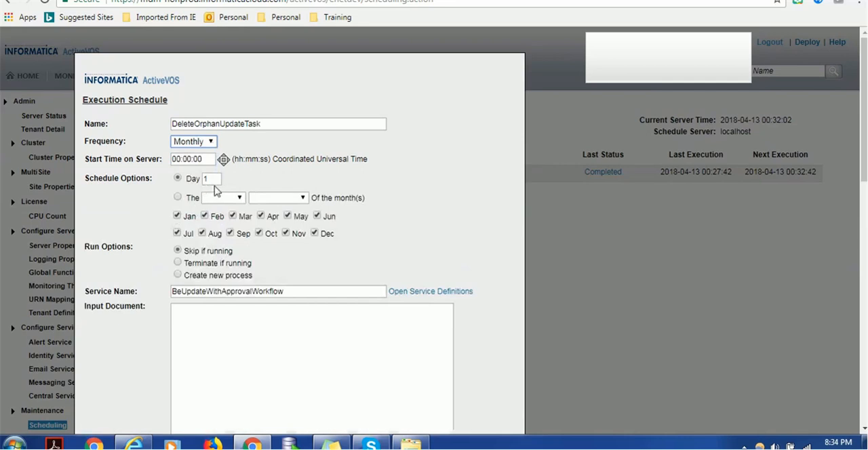
left_click(177, 197)
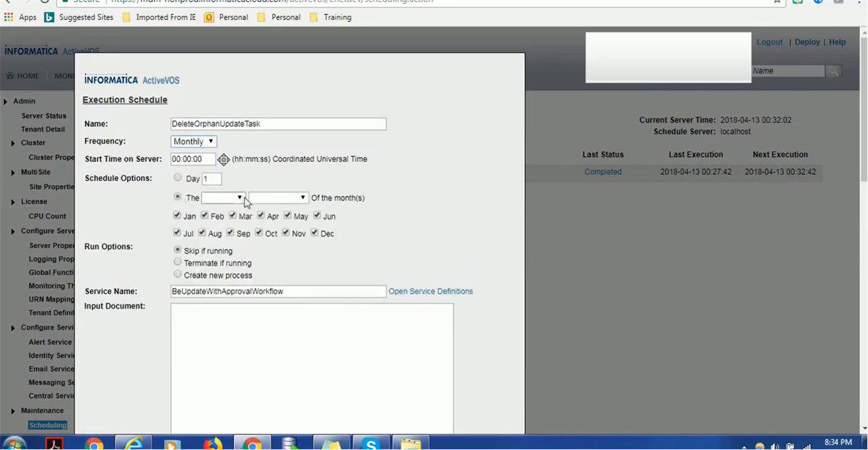
left_click(222, 198)
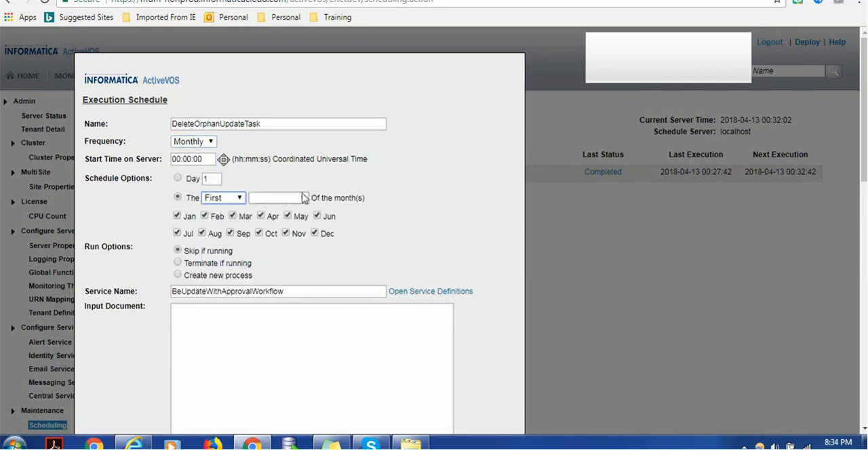
left_click(278, 198)
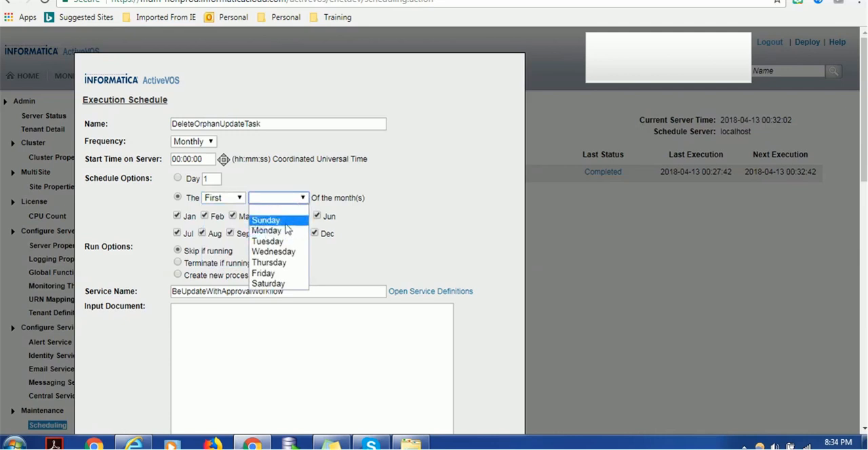
left_click(266, 220)
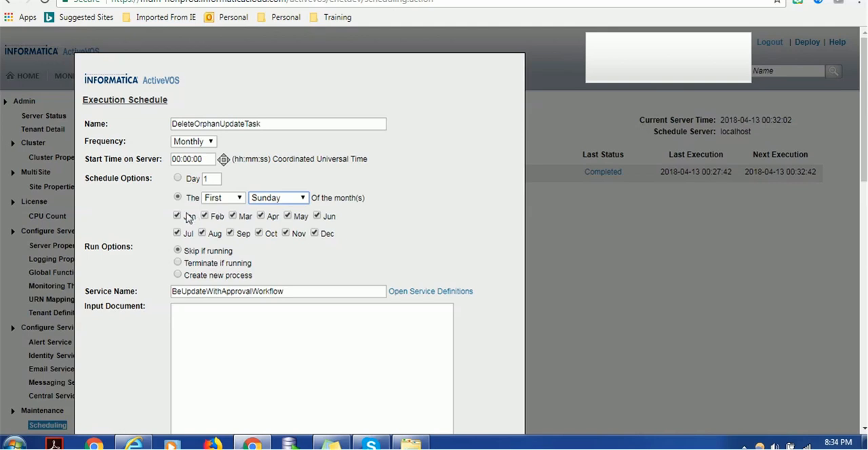
left_click(314, 233)
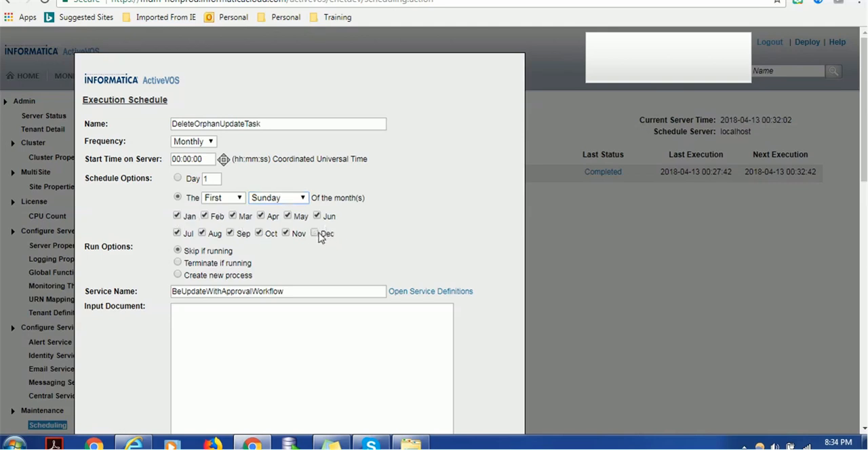
left_click(314, 233)
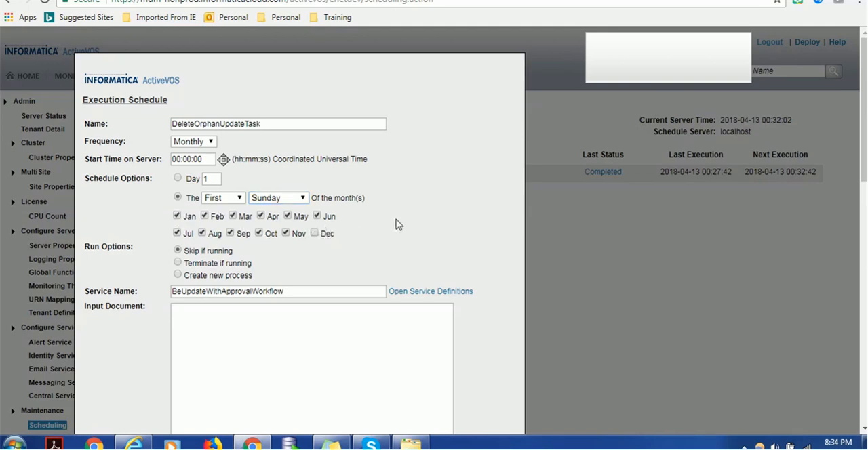
mouse_move(352, 227)
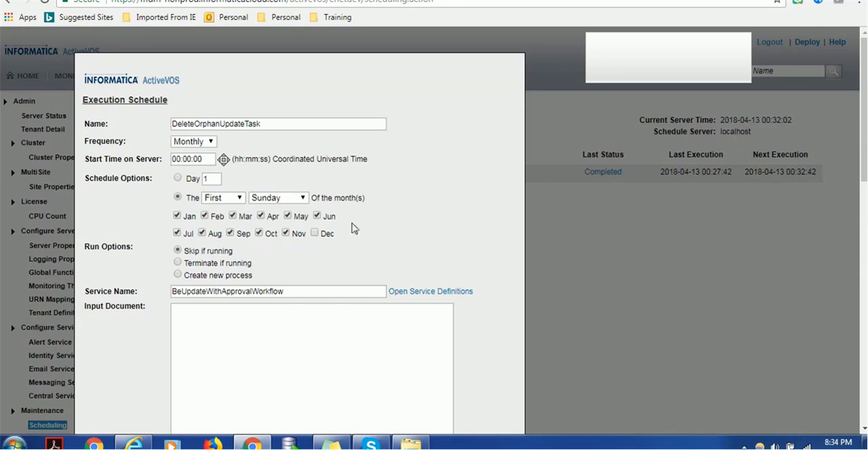
mouse_move(332, 241)
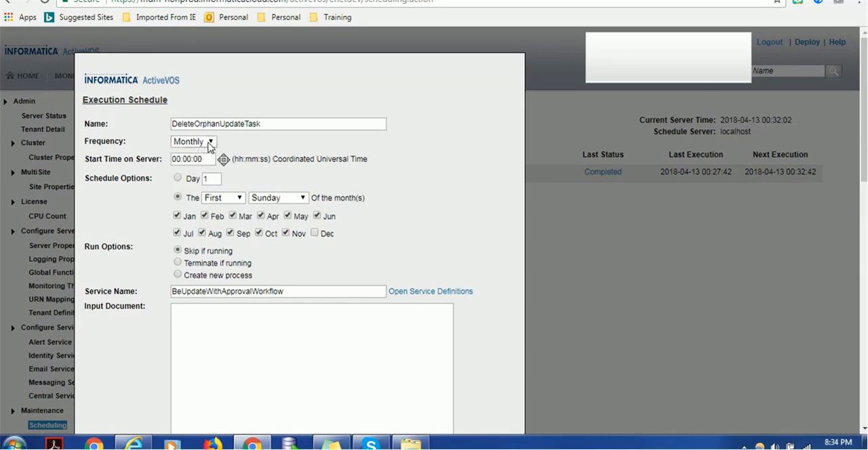
Set the frequency back to Intraday every 2 hours, leaving the 'Only between' window off
left_click(193, 141)
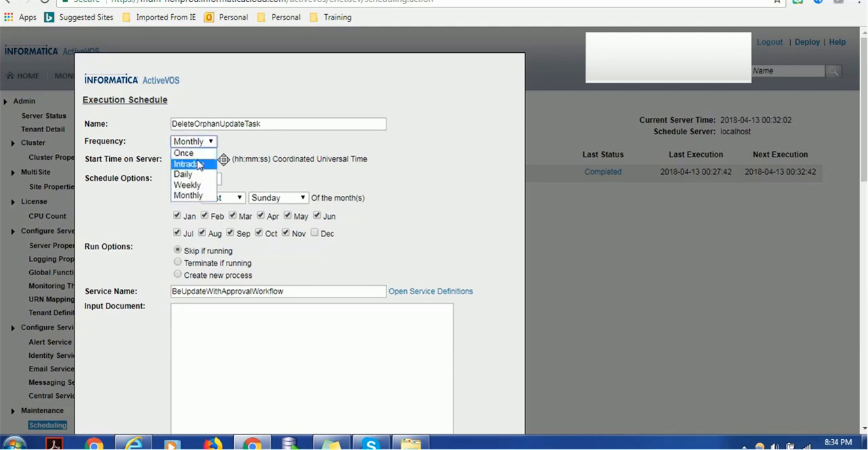
left_click(185, 164)
type("2")
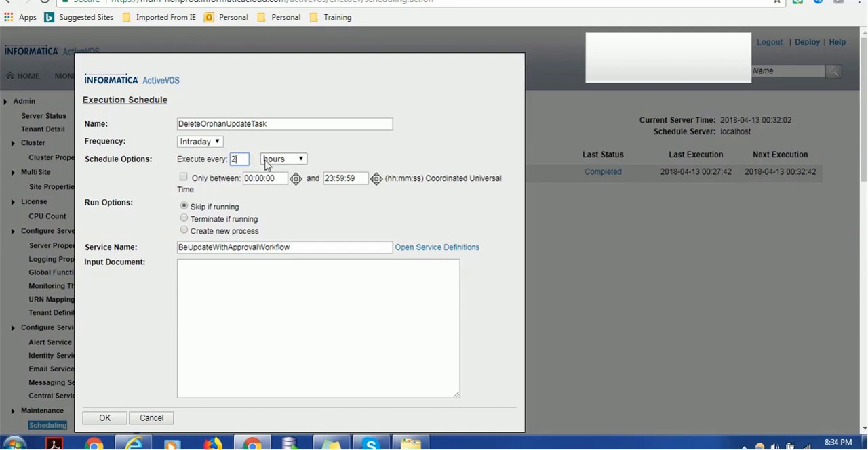
mouse_move(260, 168)
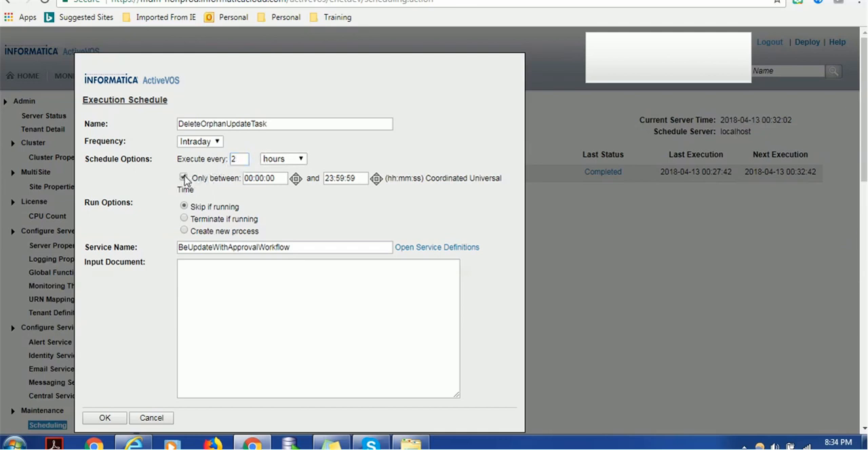
left_click(183, 177)
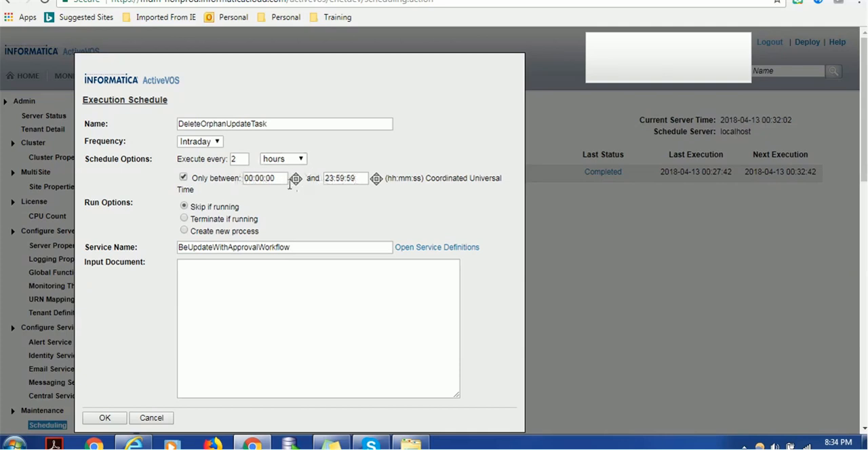
mouse_move(255, 171)
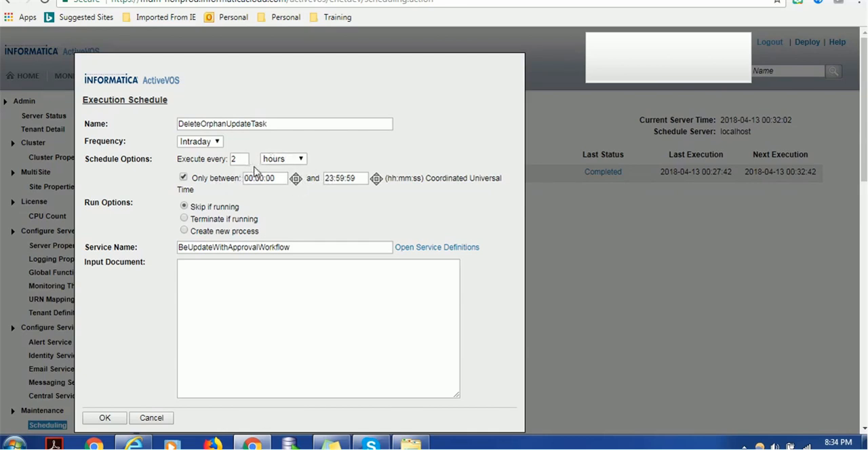
left_click(183, 176)
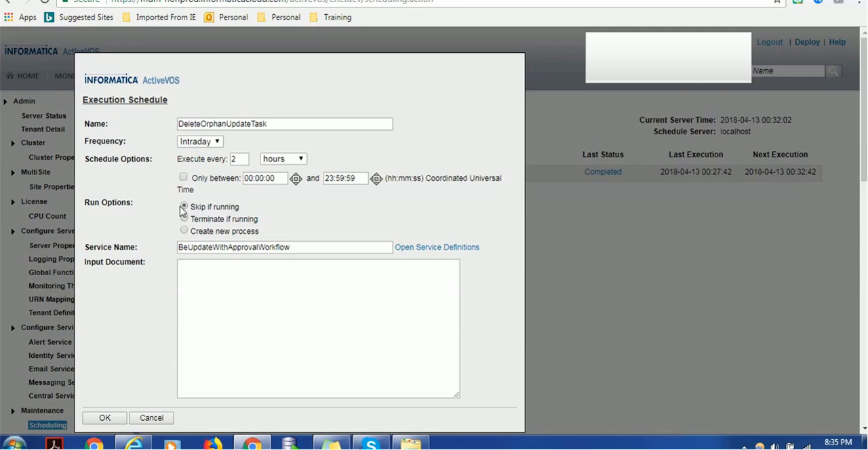
Try each Run Option, keep 'Skip if running', and submit the schedule with OK
left_click(184, 206)
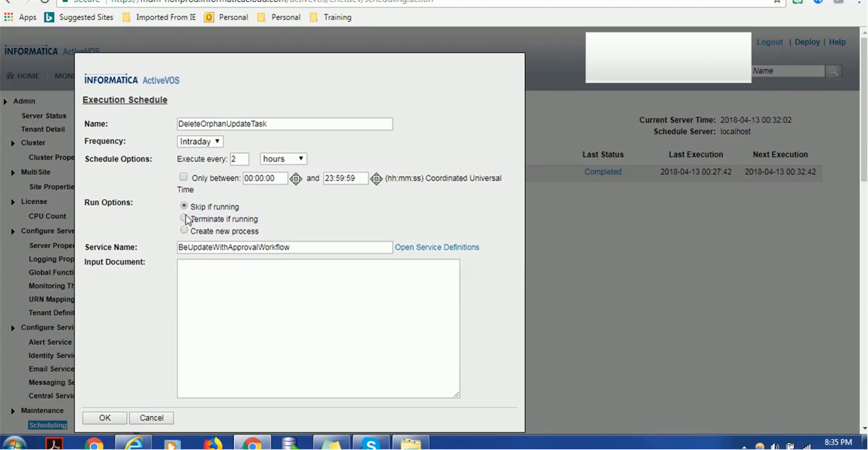
left_click(184, 219)
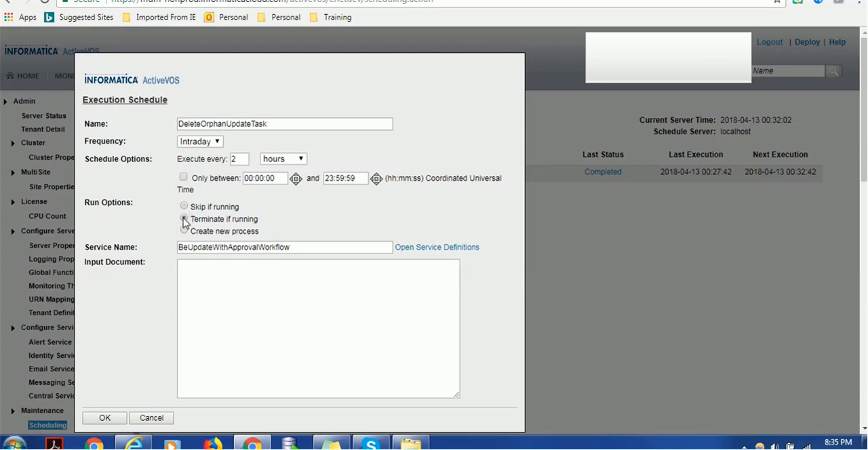
left_click(184, 219)
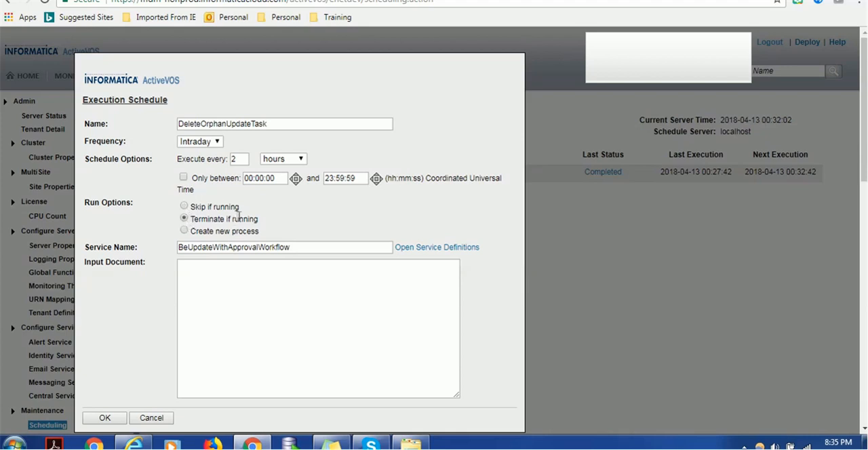
left_click(185, 231)
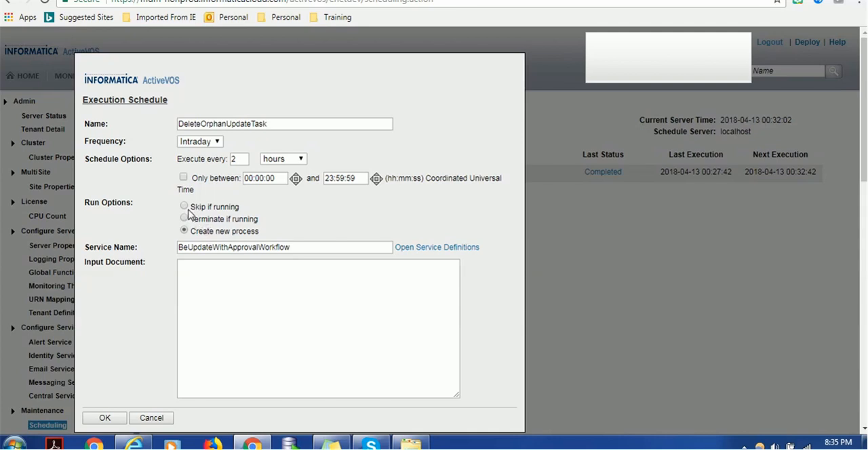
left_click(184, 207)
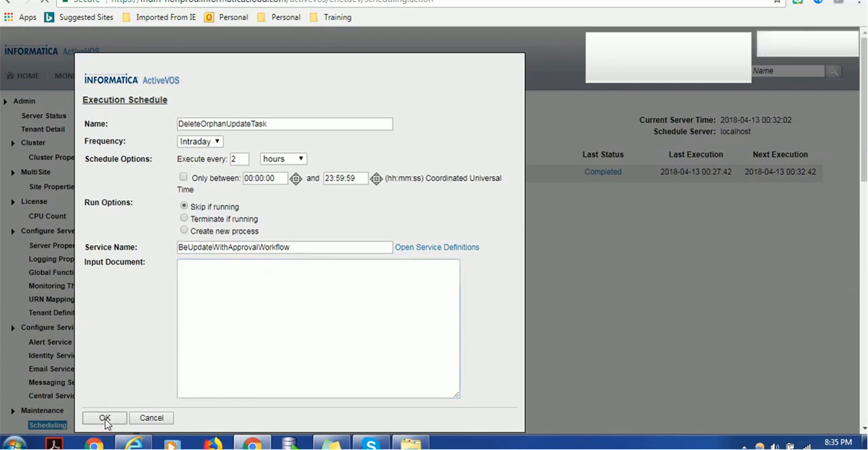
left_click(104, 417)
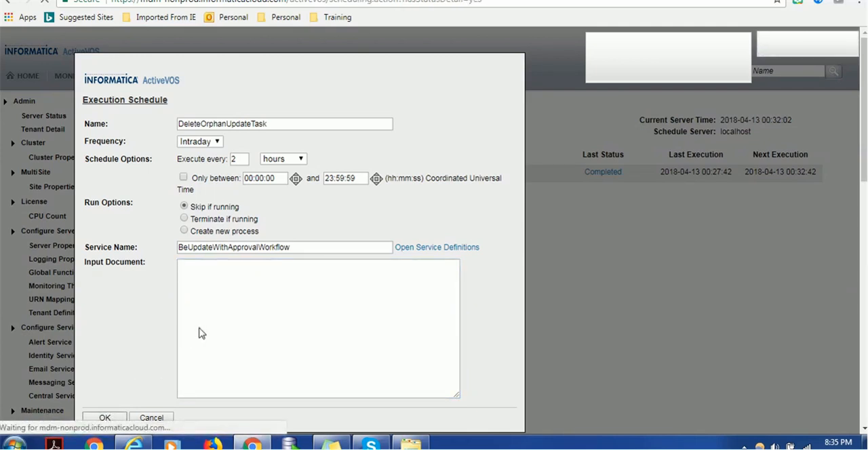
Confirm the save so DeleteOrphanUpdateTask appears in the Scheduling list
left_click(104, 417)
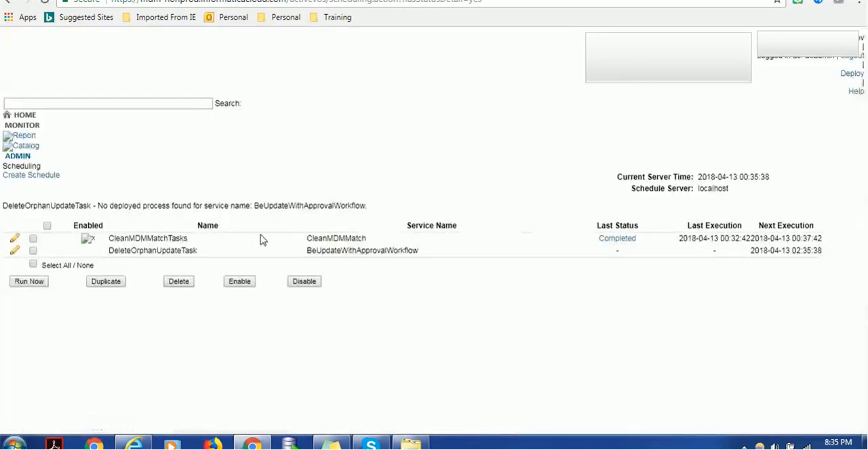
mouse_move(74, 265)
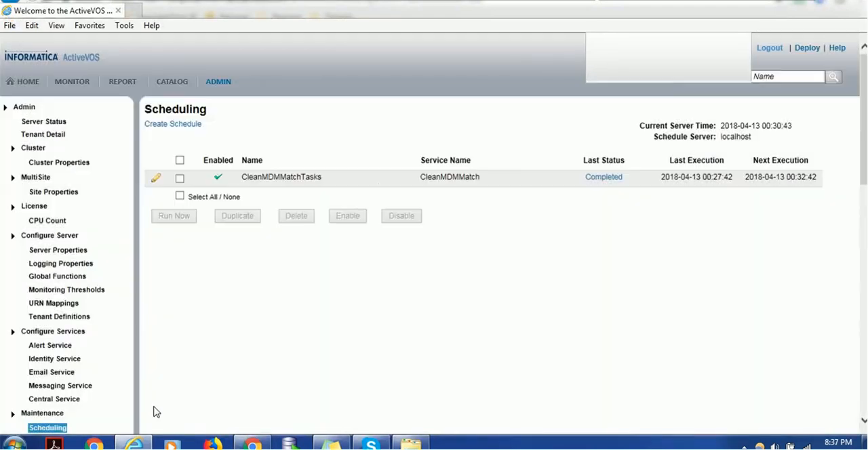
mouse_move(158, 178)
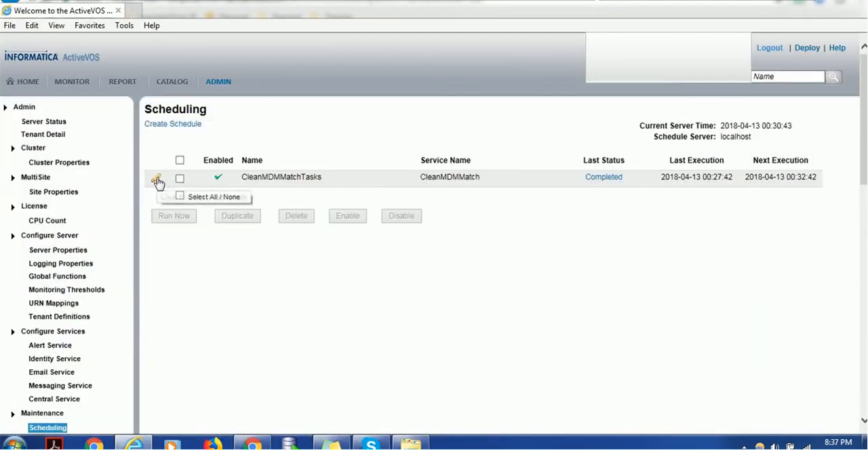
left_click(281, 176)
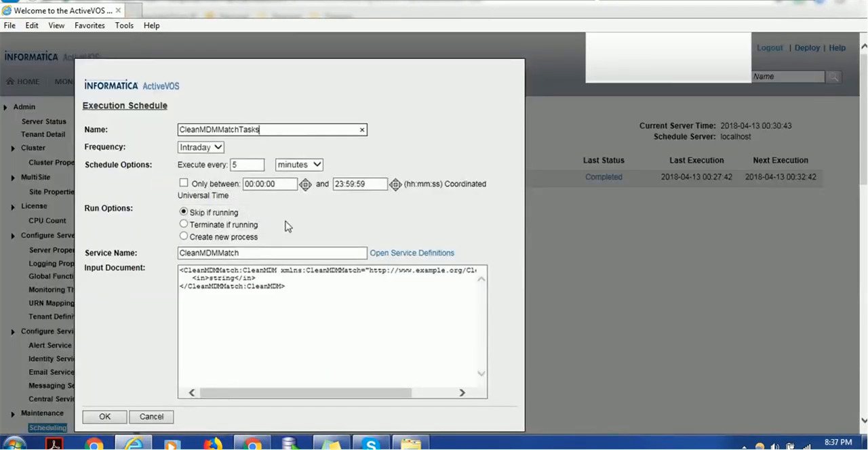
mouse_move(220, 146)
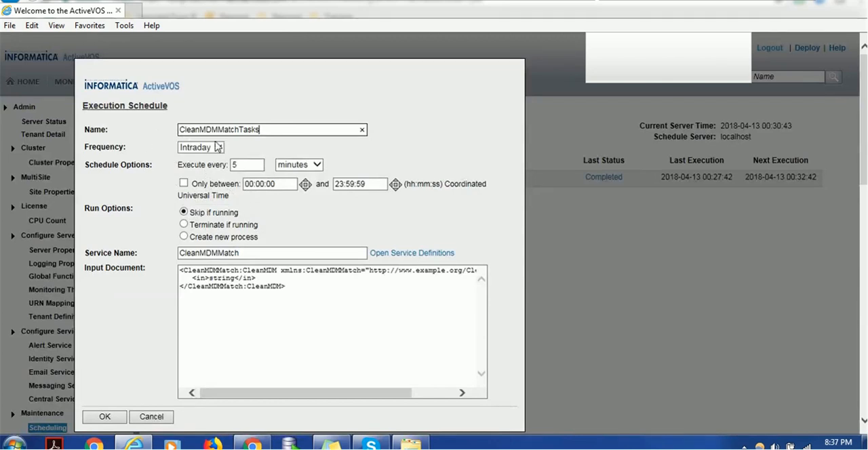
mouse_move(315, 196)
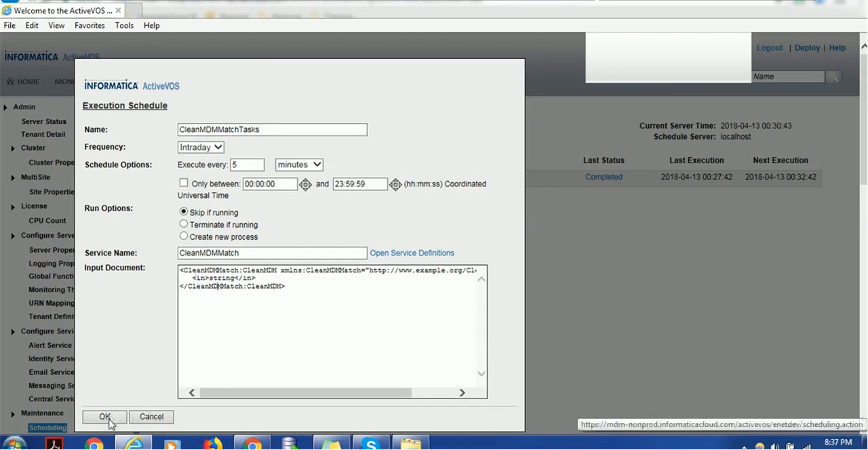
left_click(104, 416)
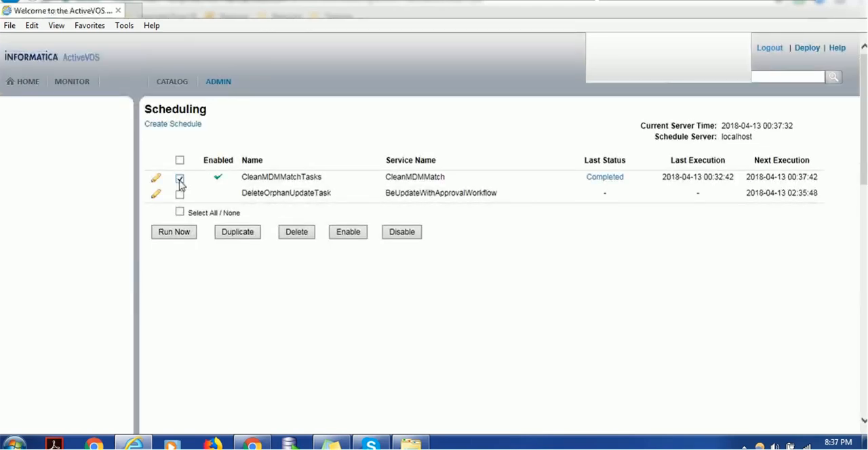
Select CleanMDMMatchTasks and enable it, next execution 00:42:42
left_click(179, 177)
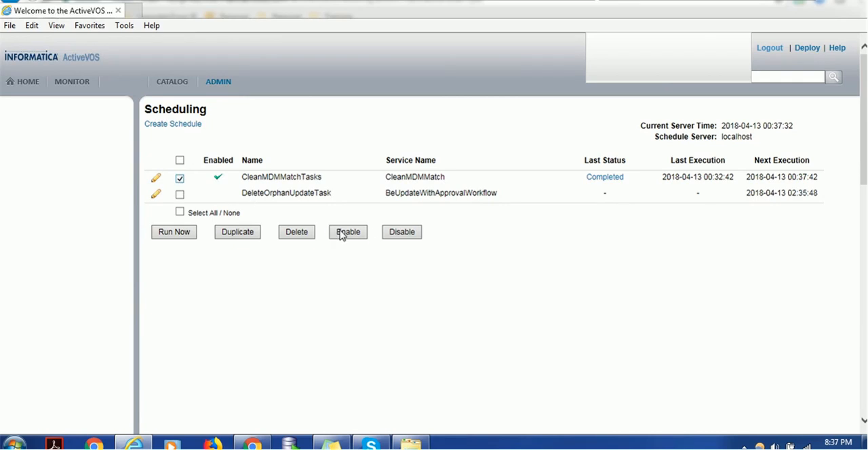
left_click(347, 232)
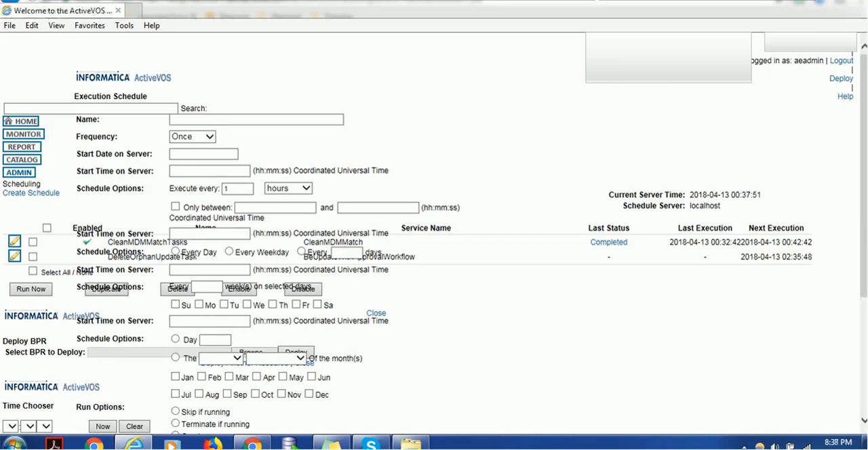
Select the CleanMDMMatchTasks checkbox on the reloaded Scheduling list
left_click(376, 312)
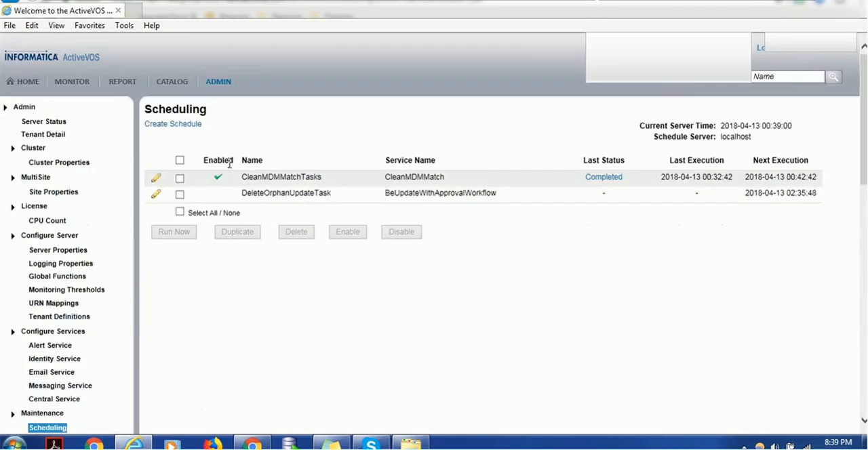
mouse_move(333, 184)
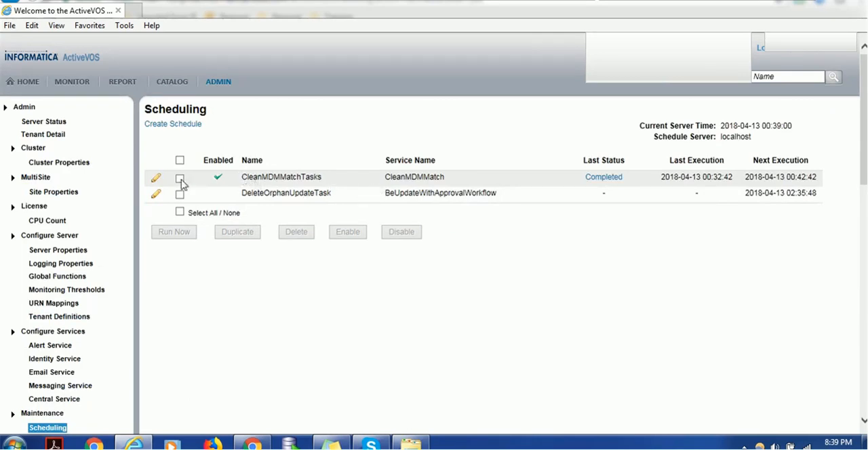
left_click(179, 181)
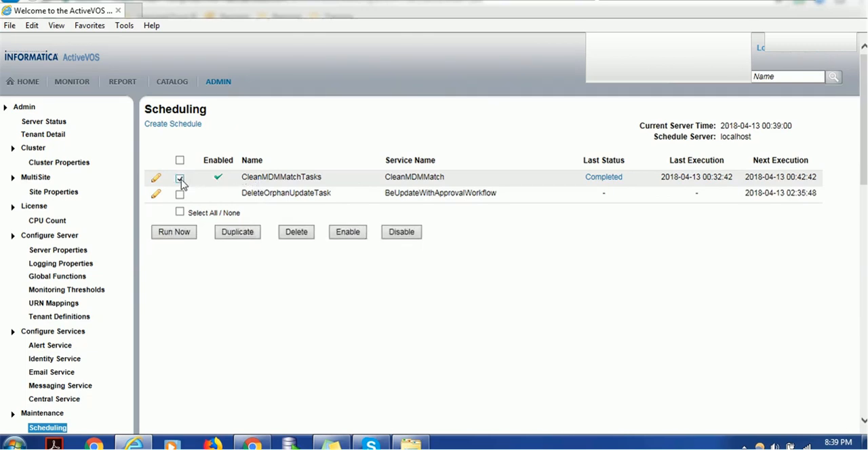
Review CleanMDMMatchTasks' Service Name and Input Document, then cancel without saving
left_click(156, 177)
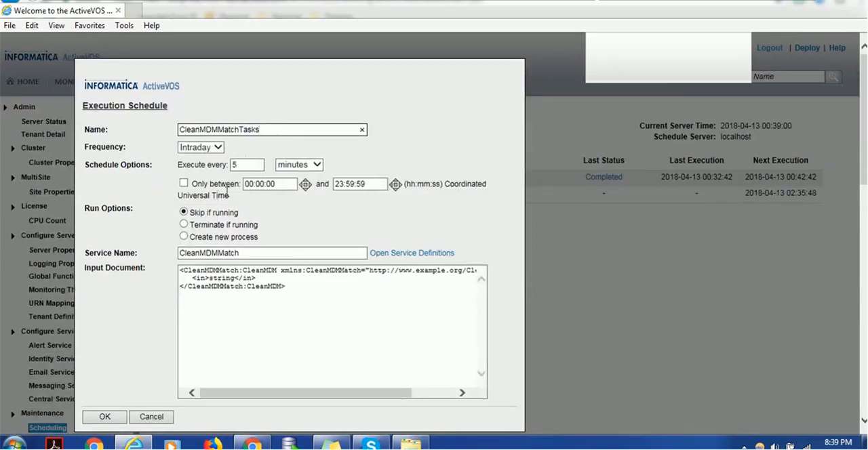
mouse_move(223, 160)
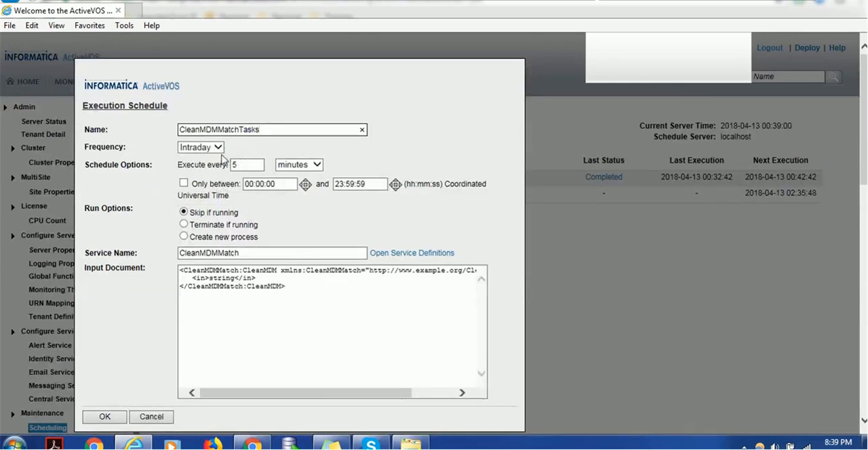
mouse_move(123, 266)
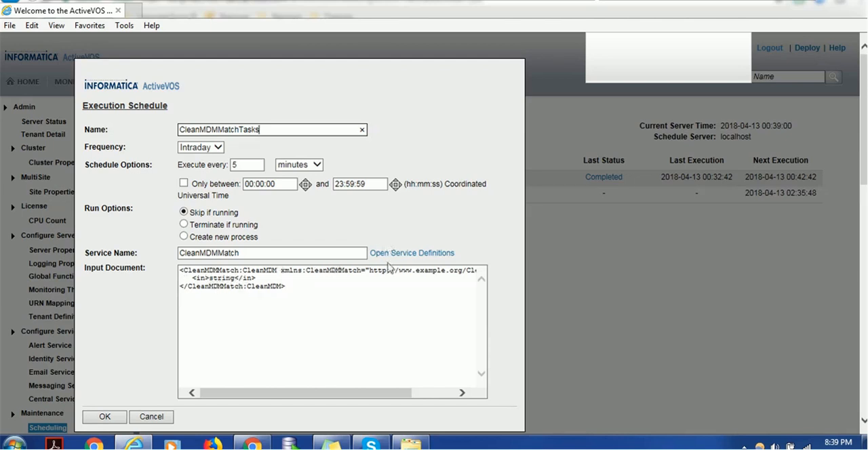
mouse_move(412, 252)
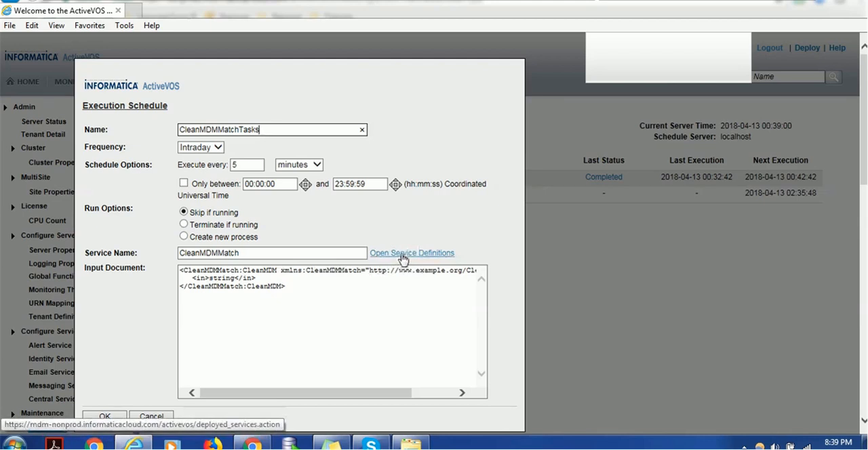
mouse_move(263, 255)
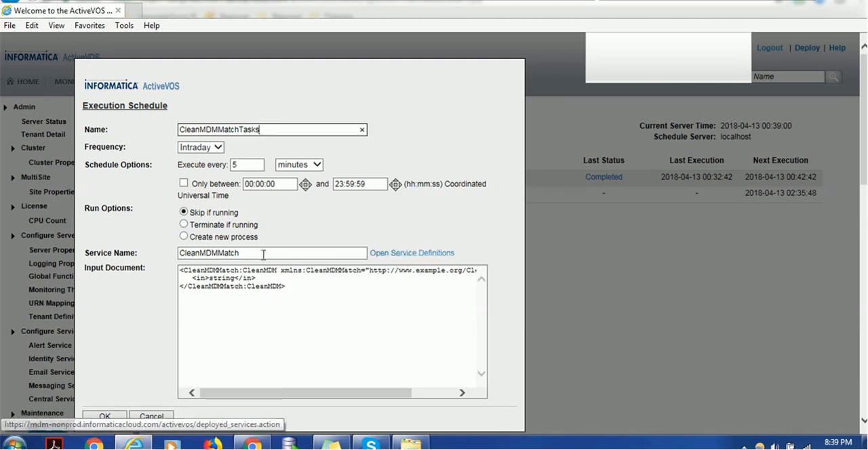
triple_click(271, 252)
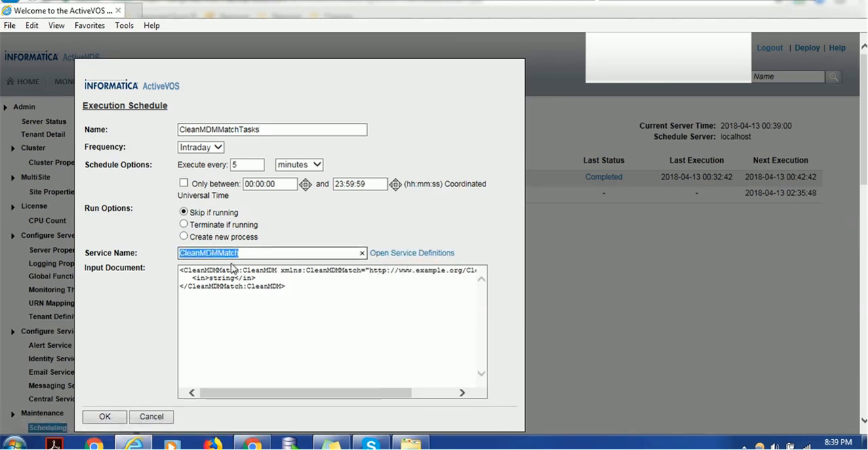
mouse_move(277, 316)
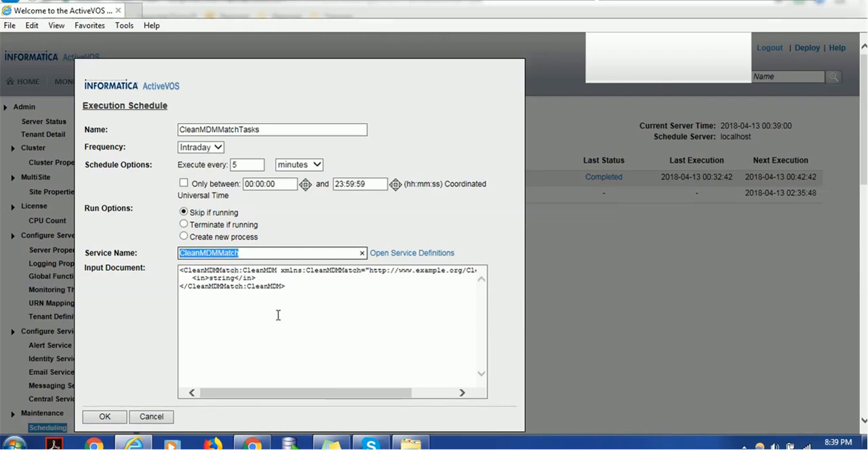
double_click(209, 269)
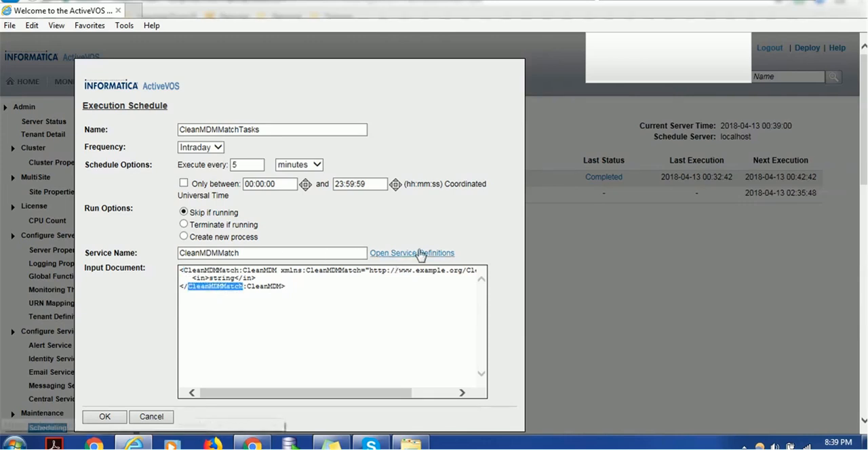
mouse_move(413, 252)
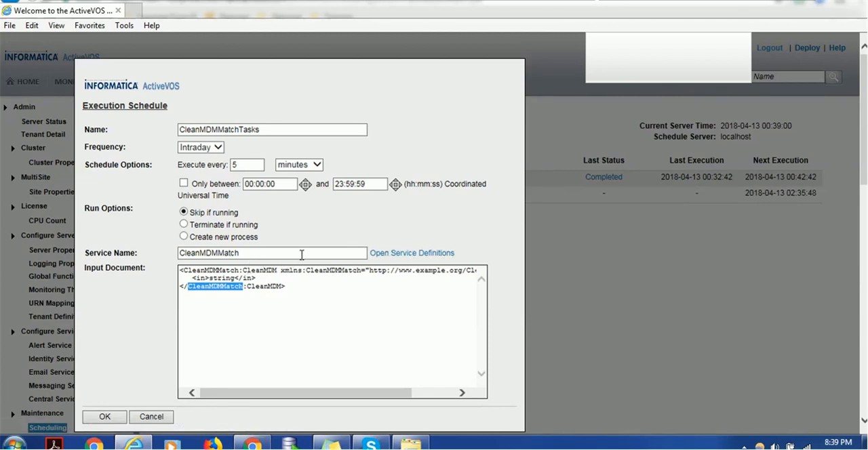
mouse_move(106, 416)
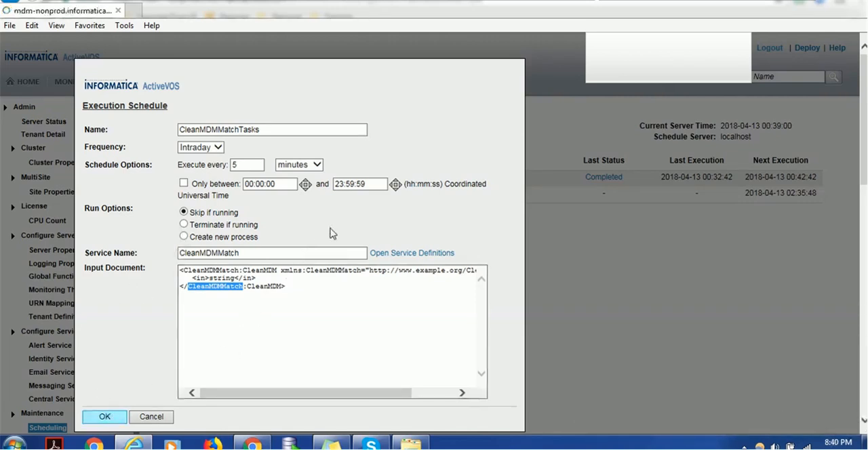
mouse_move(244, 315)
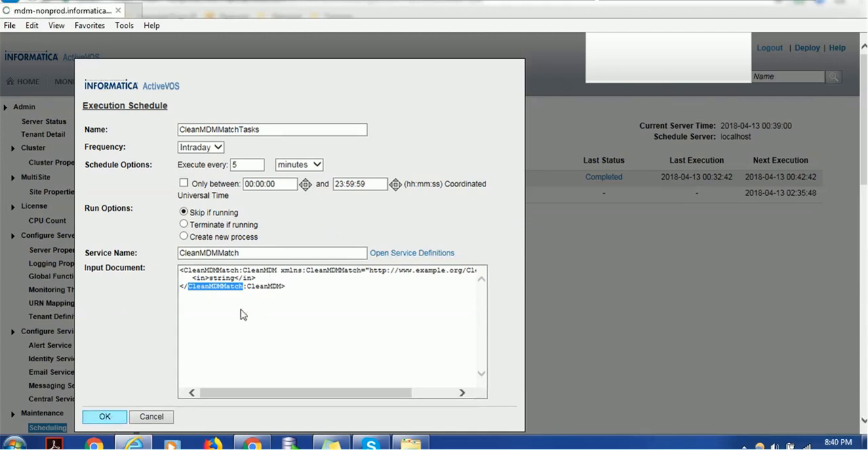
mouse_move(157, 421)
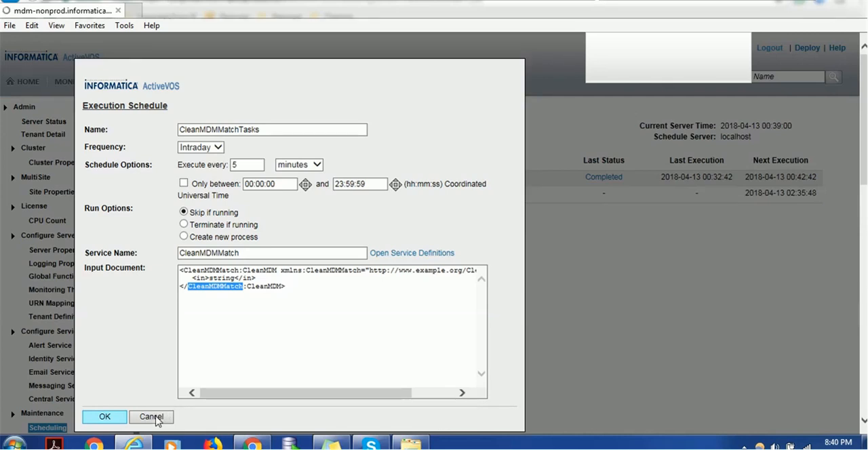
mouse_move(200, 337)
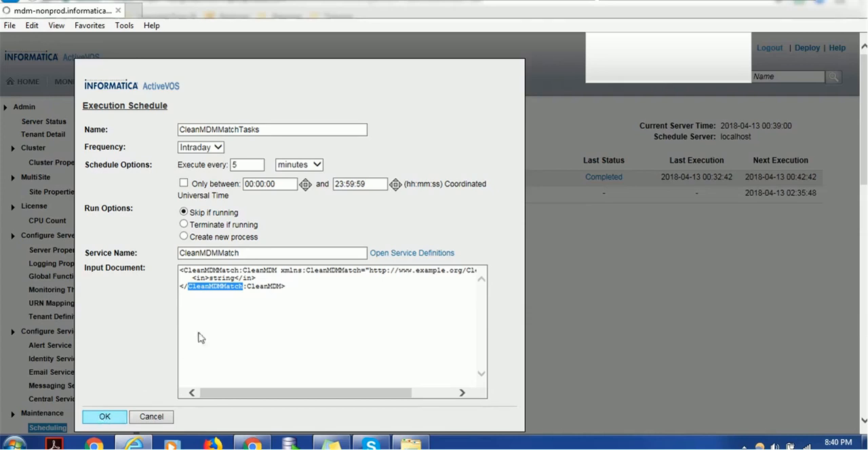
mouse_move(410, 161)
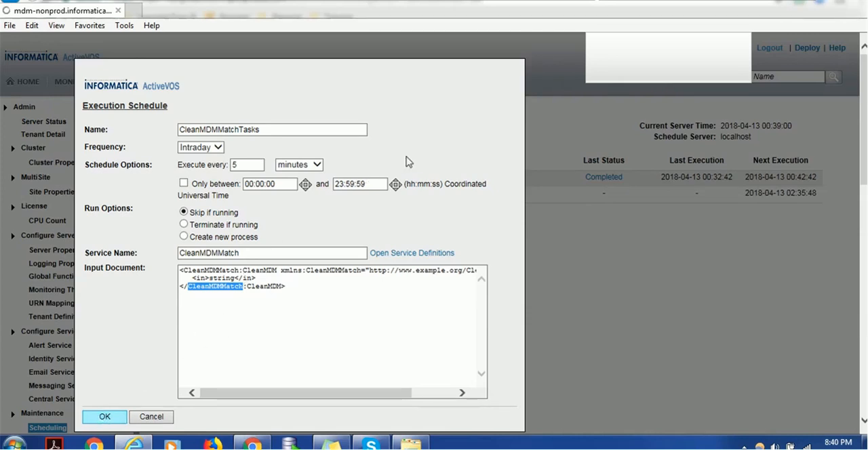
left_click(104, 417)
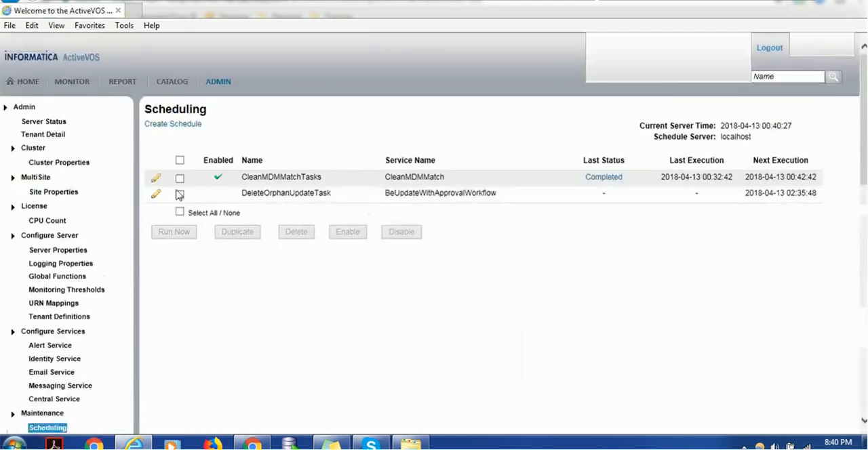
Select the CleanMDMMatchTasks checkbox in the Scheduling list
left_click(179, 178)
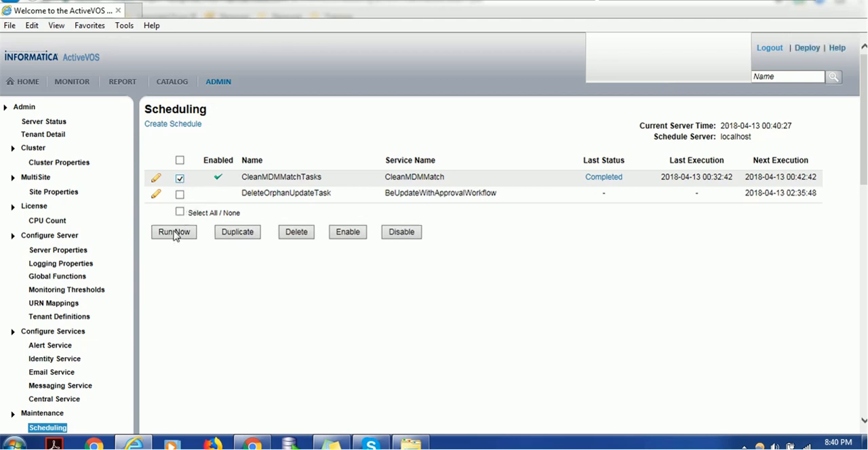
mouse_move(225, 198)
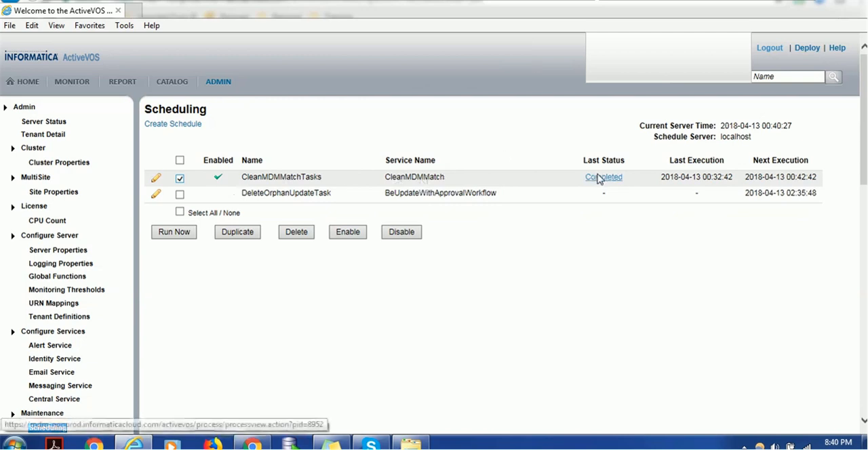
mouse_move(610, 170)
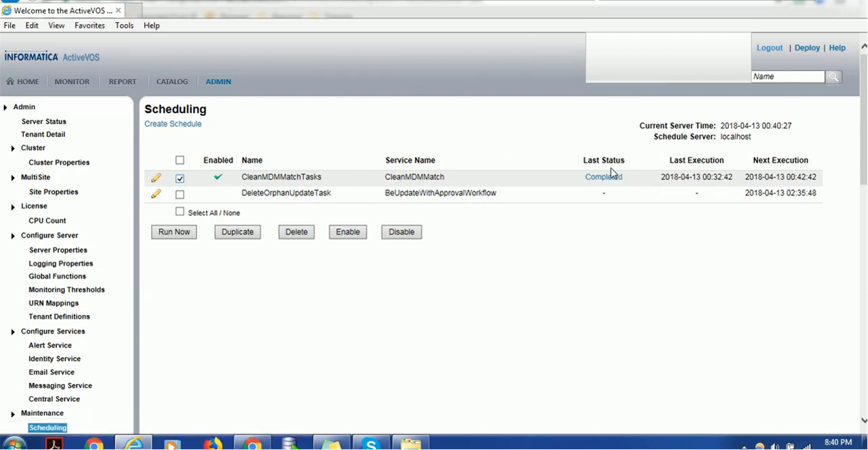
mouse_move(636, 174)
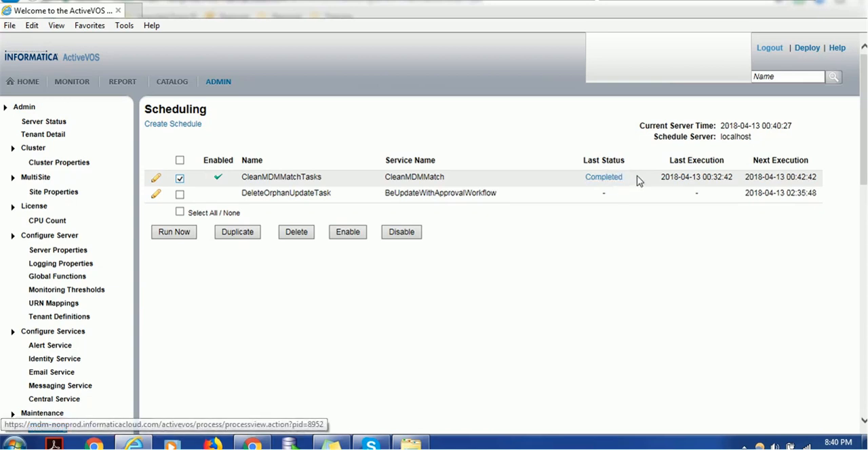
mouse_move(703, 173)
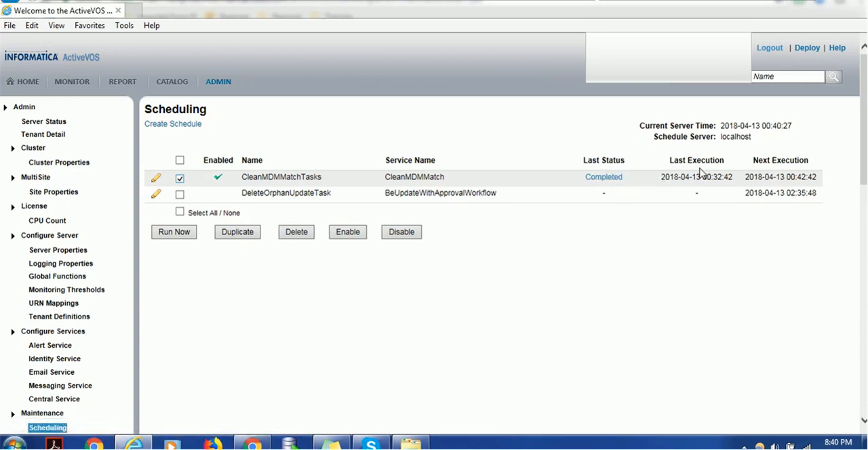
mouse_move(762, 171)
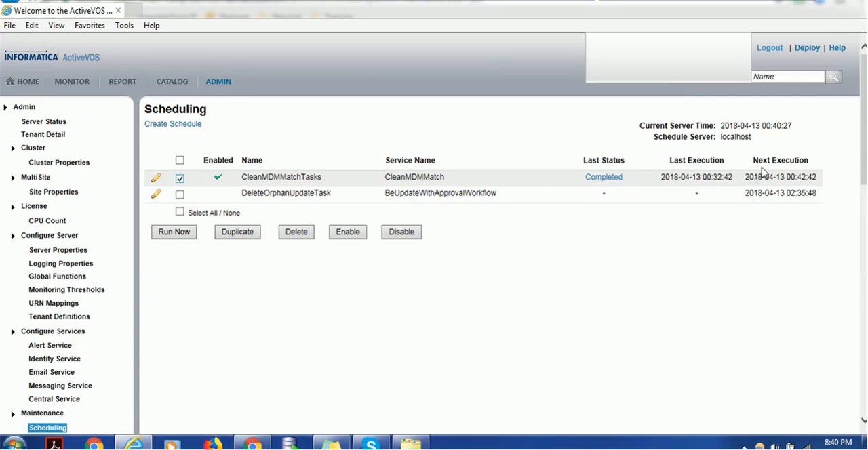
mouse_move(761, 174)
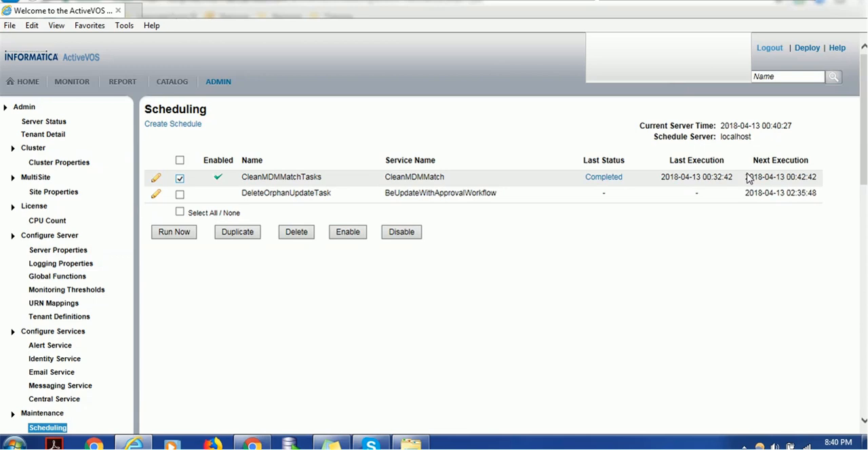
mouse_move(507, 196)
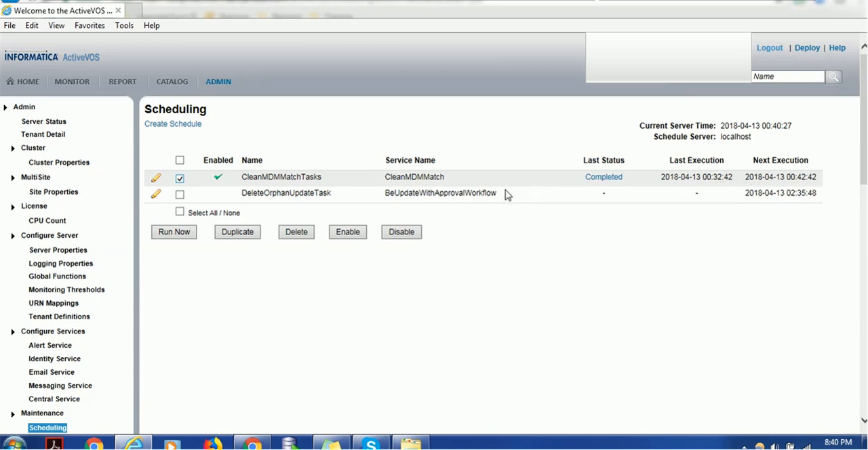
mouse_move(179, 195)
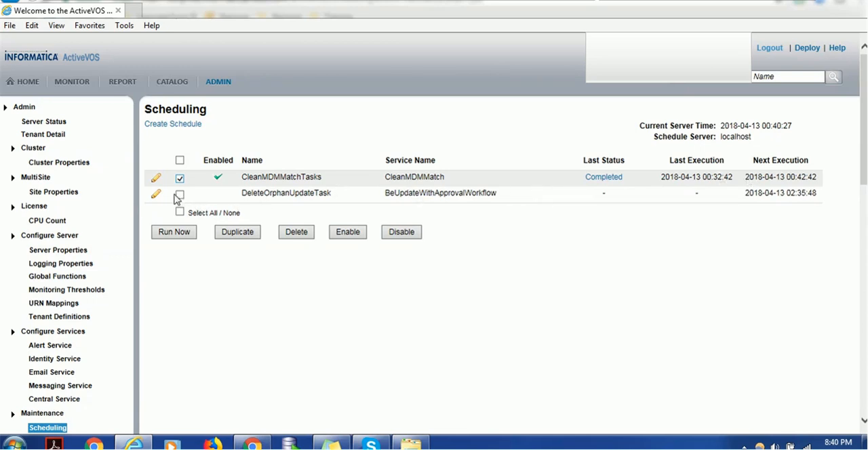
Delete CleanMDMMatchTasks and DeleteOrphanUpdateTask, confirming, leaving no scheduled processes
left_click(179, 195)
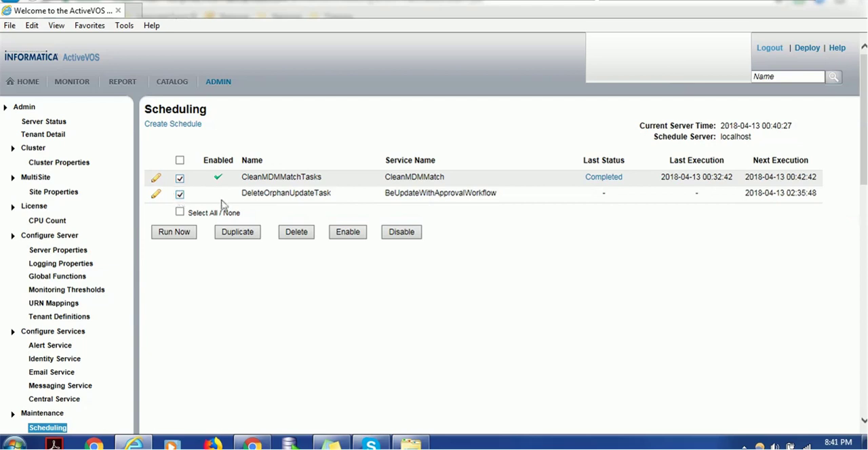
mouse_move(296, 232)
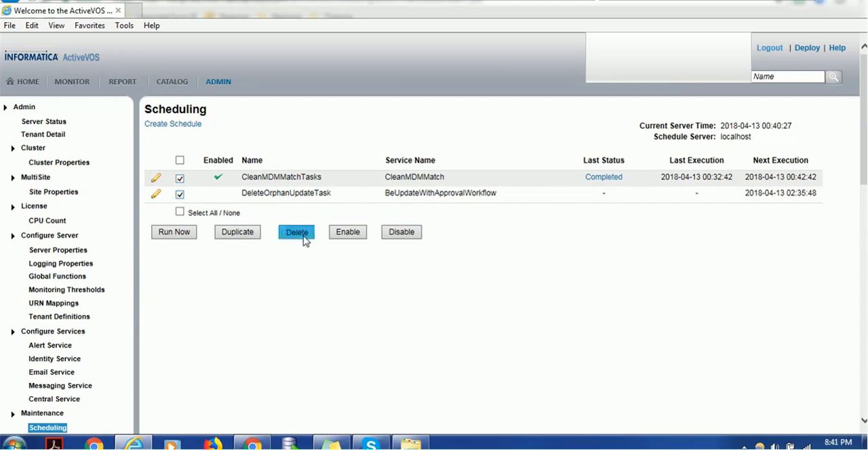
left_click(296, 232)
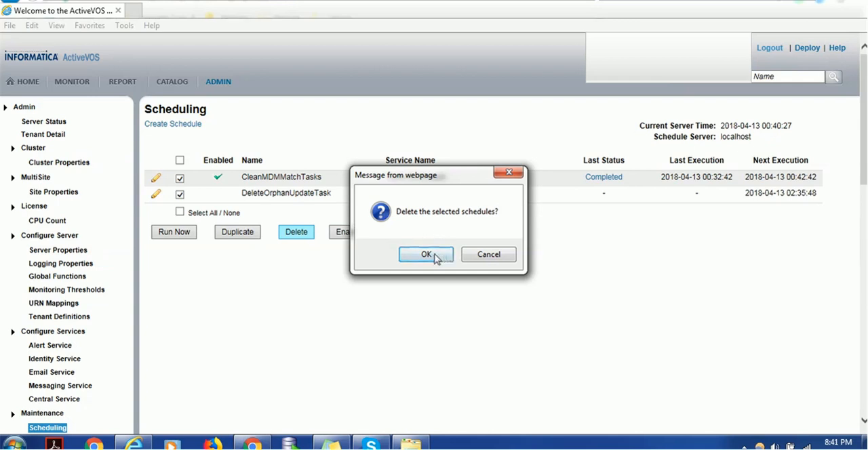
left_click(426, 255)
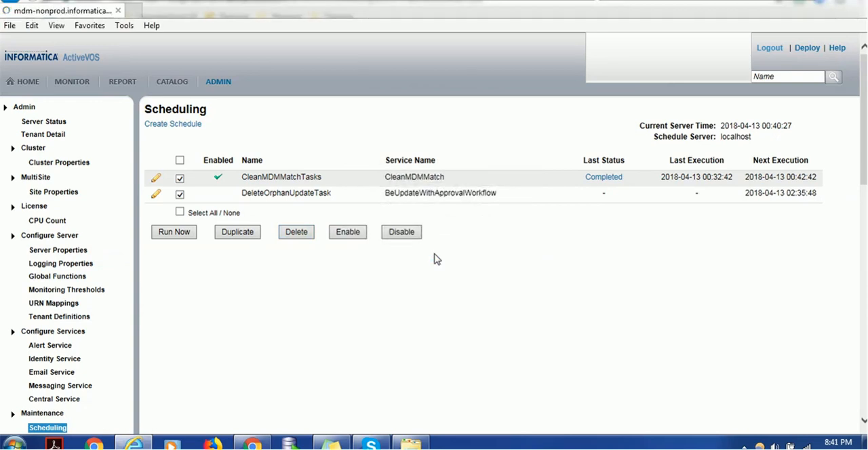
left_click(295, 232)
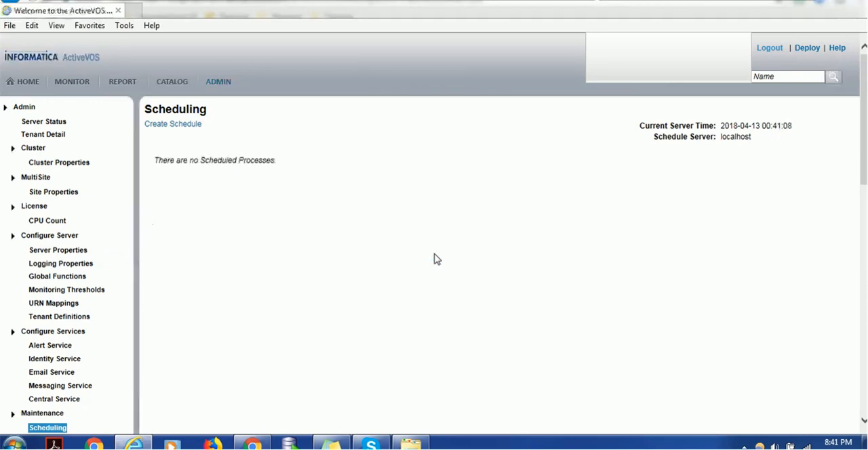
mouse_move(301, 176)
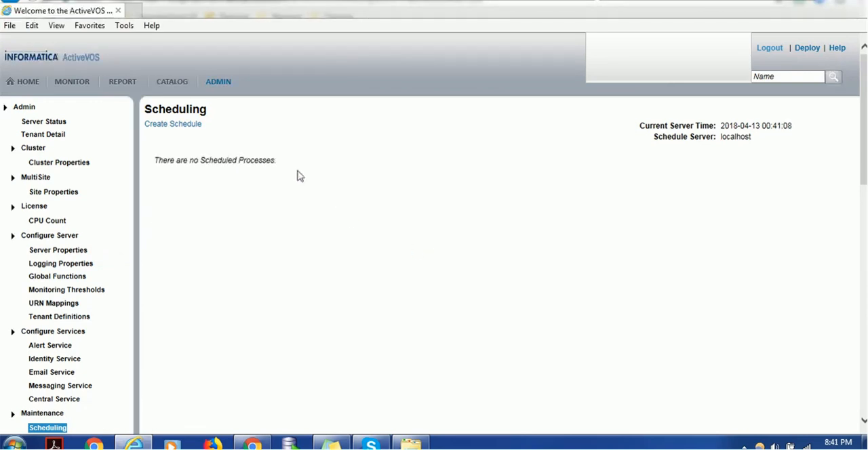